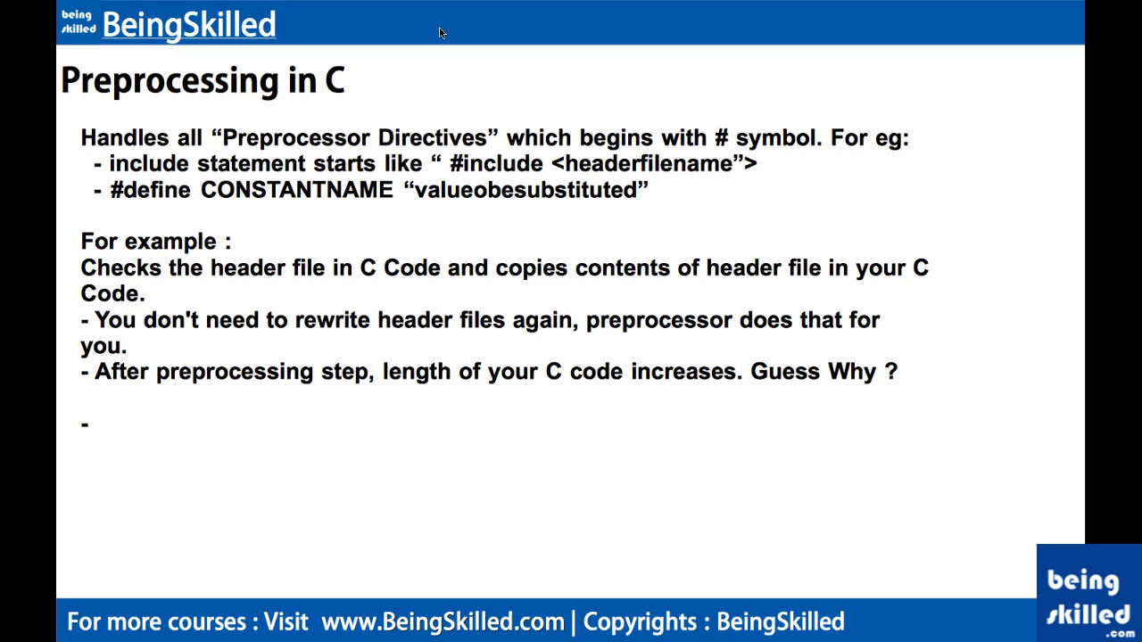
mouse_move(482, 183)
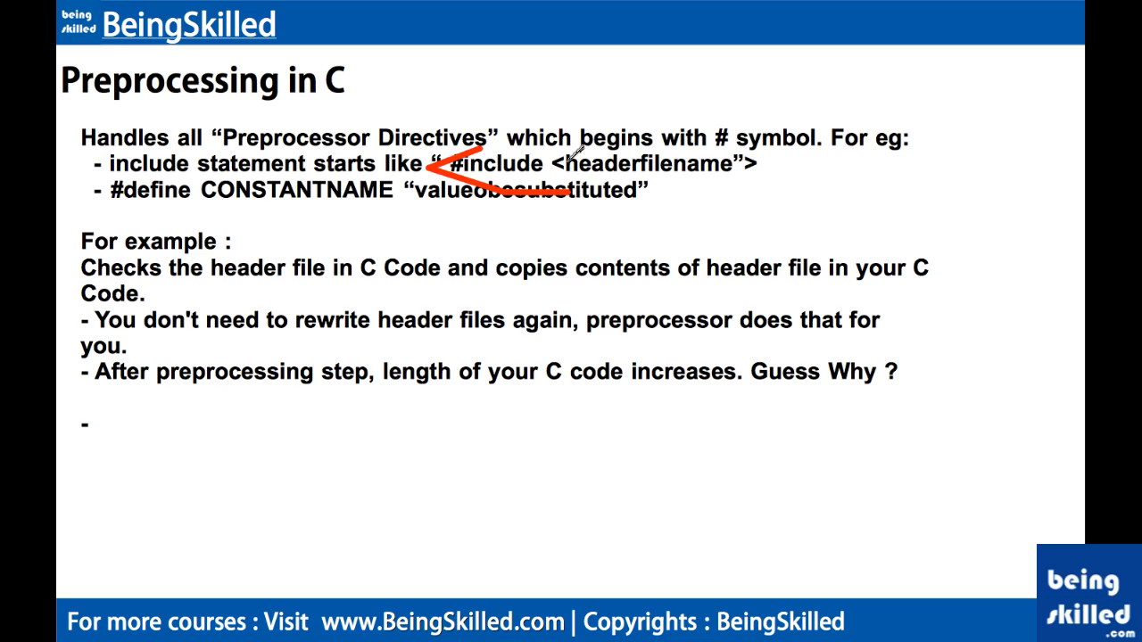
mouse_move(602, 162)
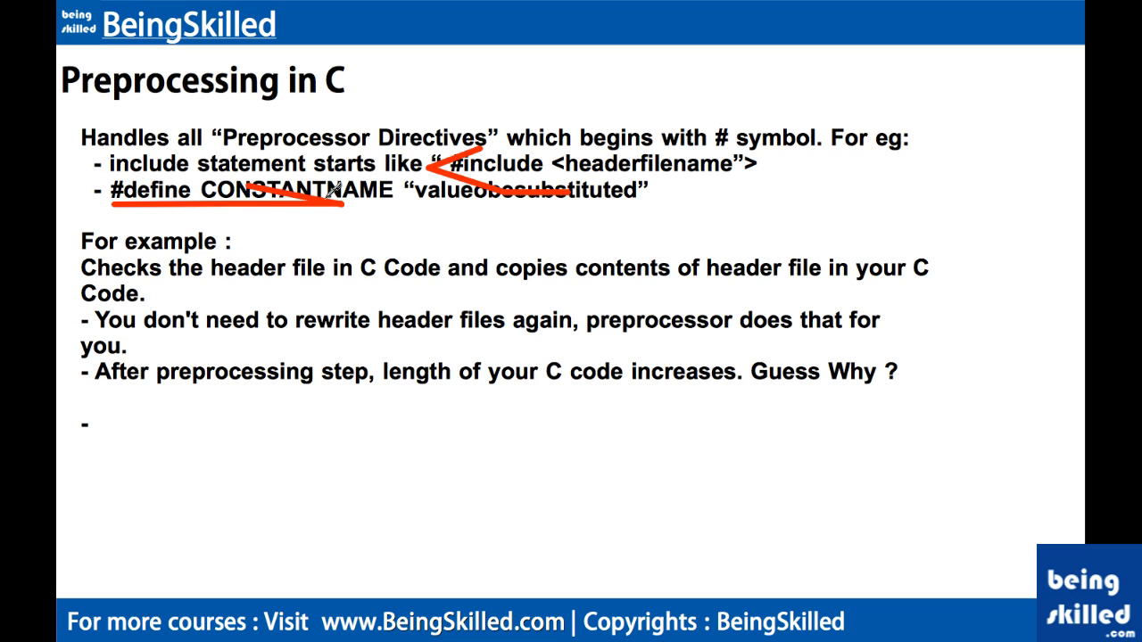
mouse_move(413, 203)
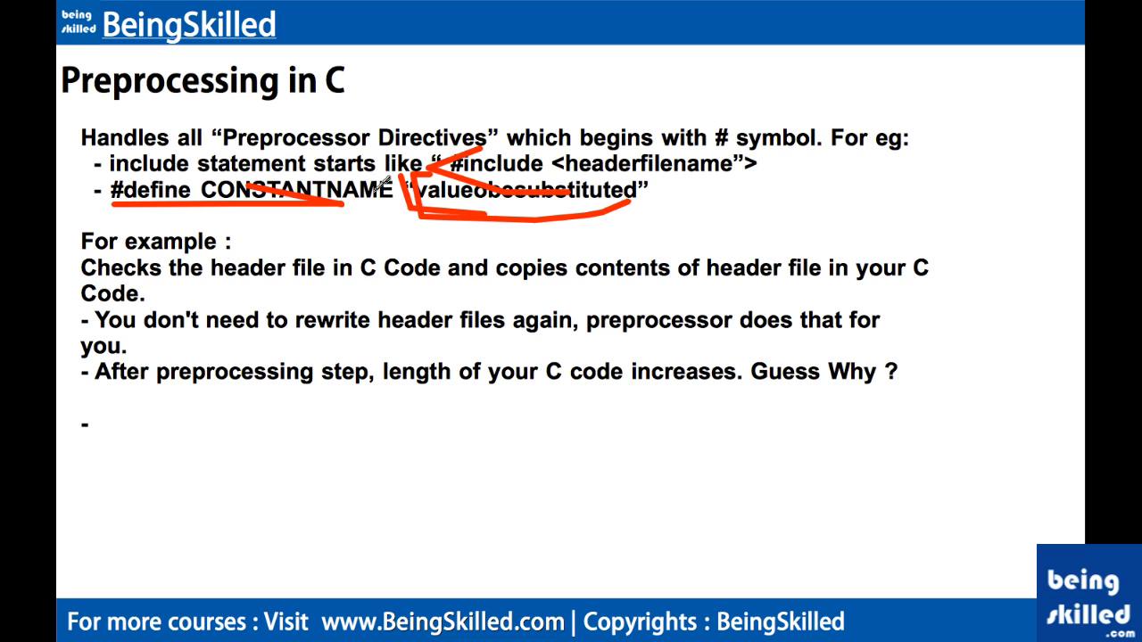
mouse_move(107, 165)
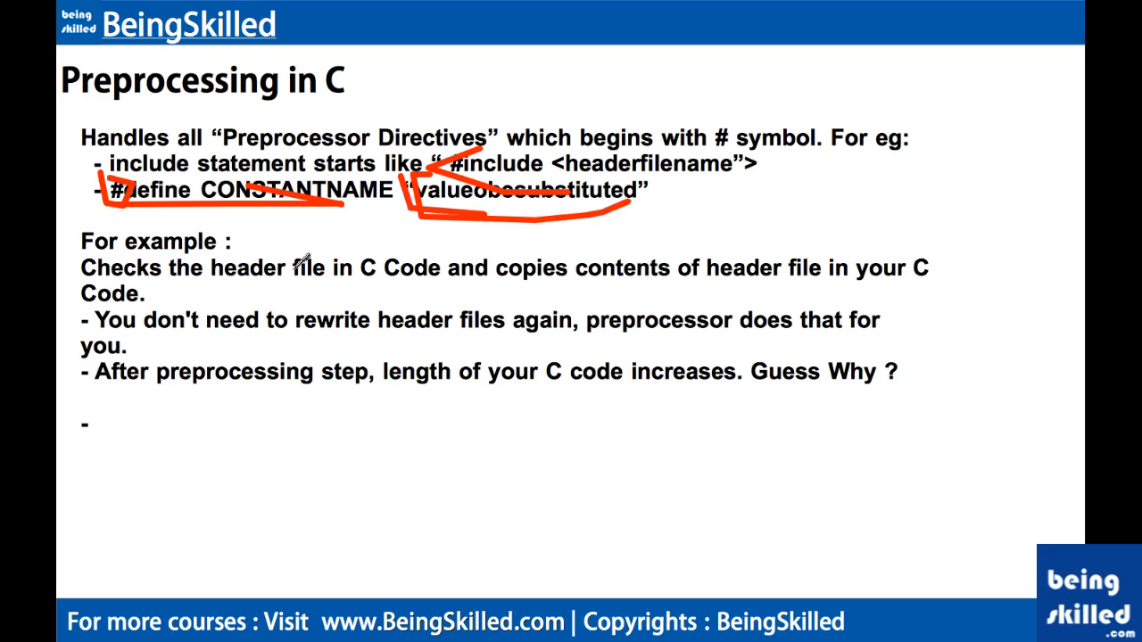
mouse_move(207, 342)
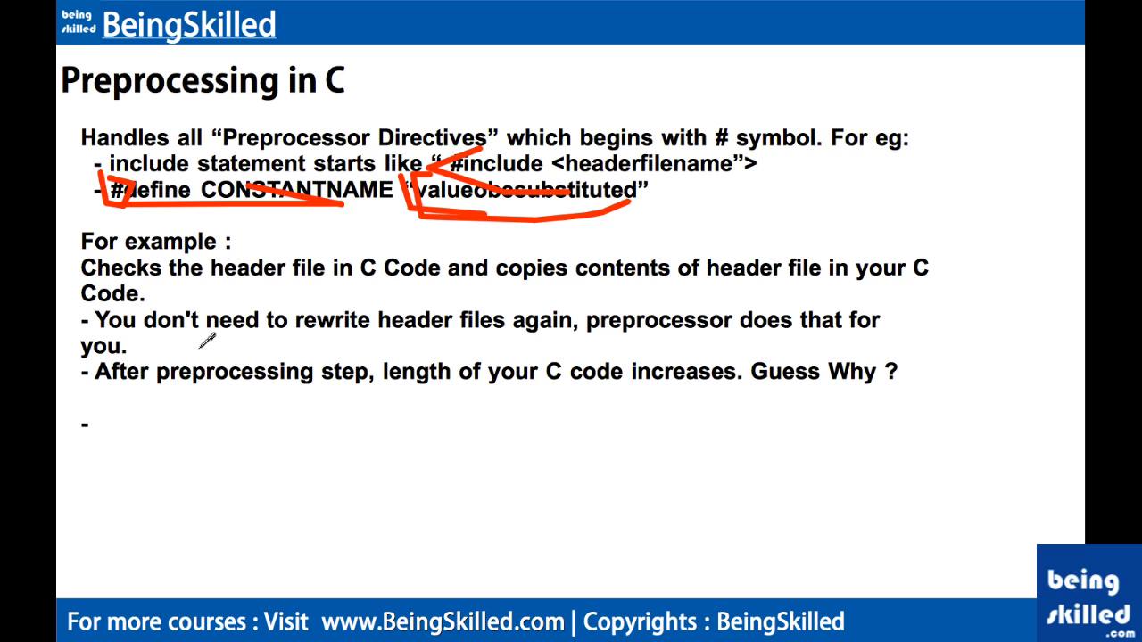
mouse_move(443, 306)
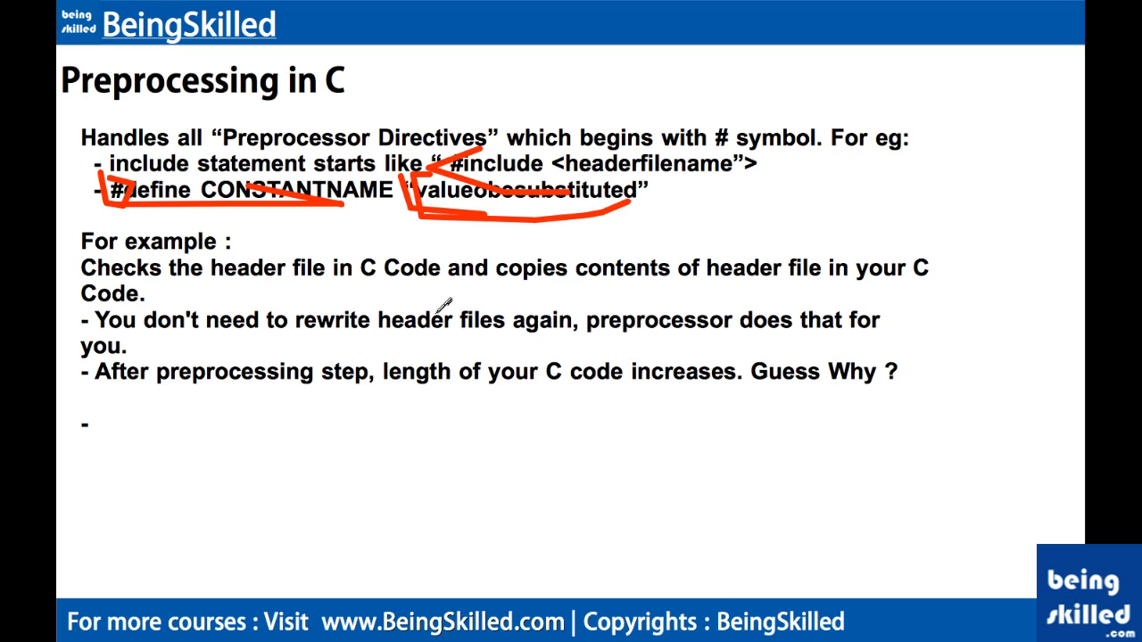
- Underline 'header files again' on the slide with the red annotation pen
drag(397, 330, 562, 337)
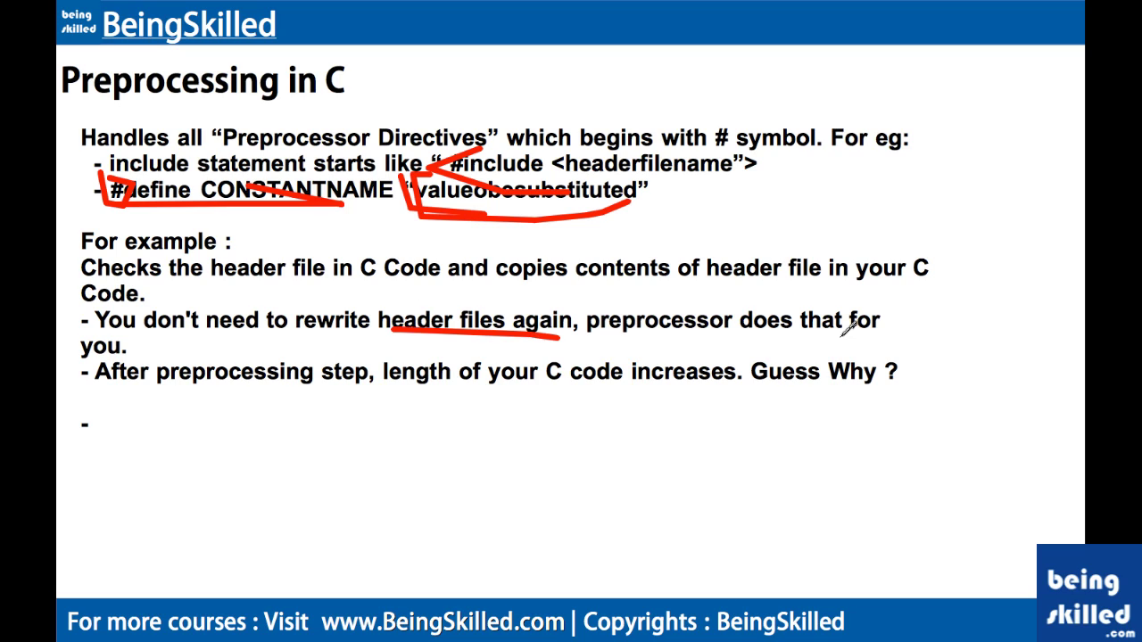
mouse_move(223, 364)
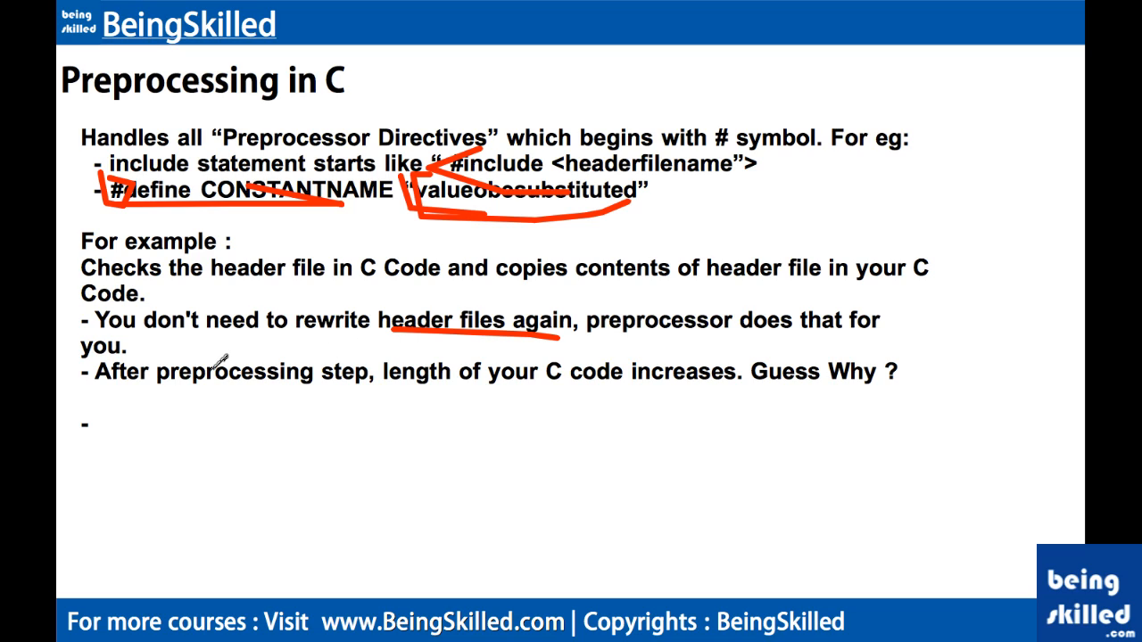
mouse_move(339, 383)
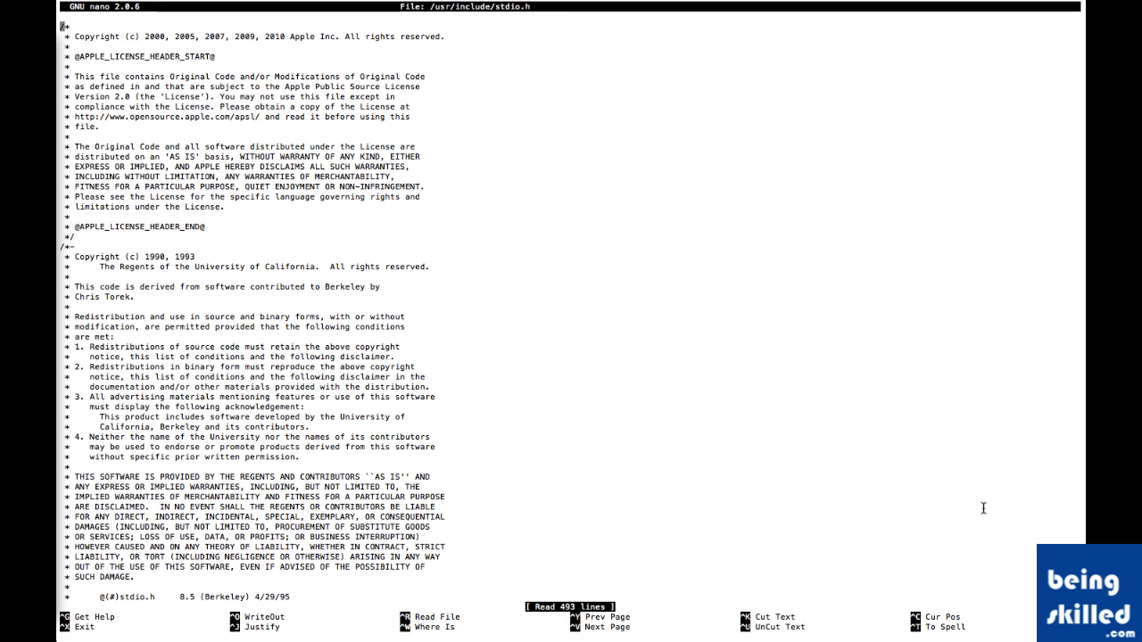
mouse_move(692, 463)
text(:)
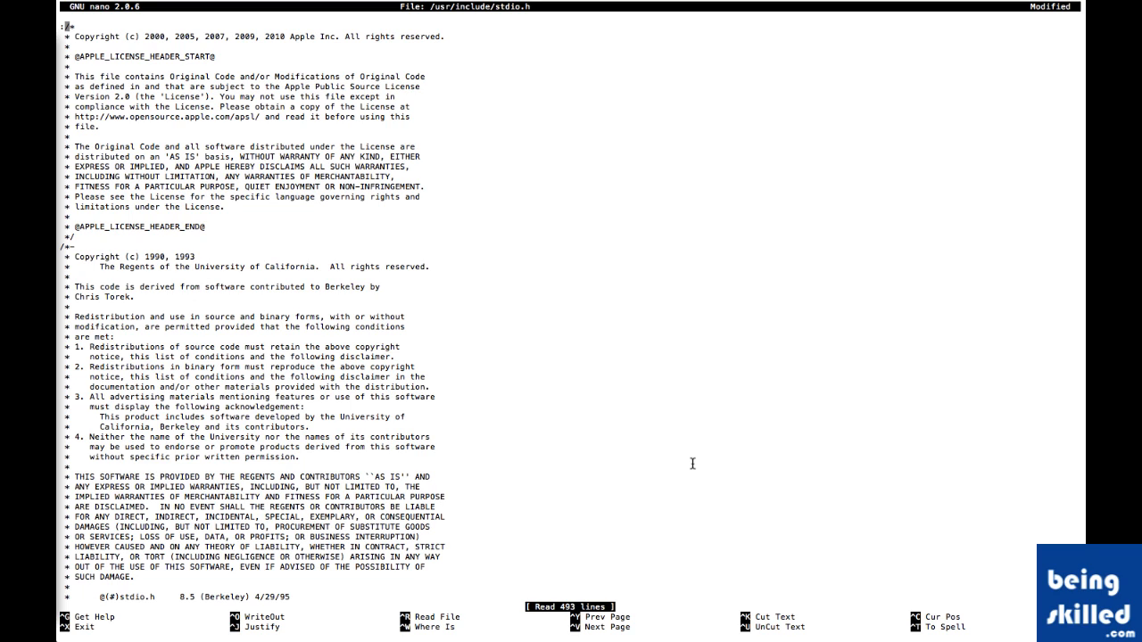
- Exit nano discarding the stray edit and reopen /usr/include/stdio.h
key(ctrl+x)
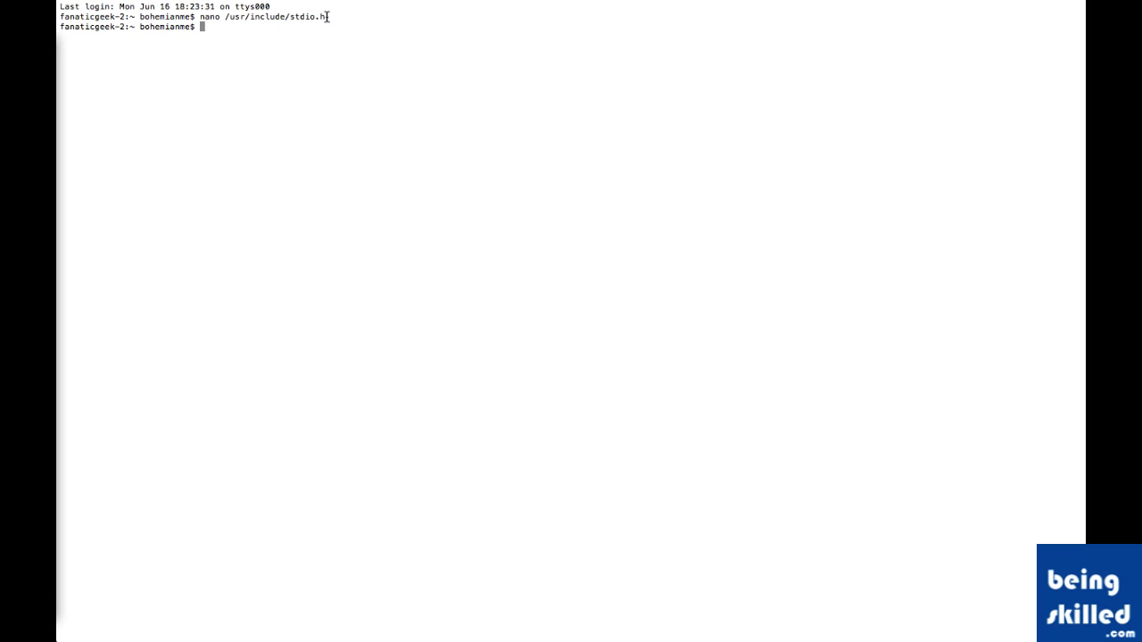
double_click(306, 16)
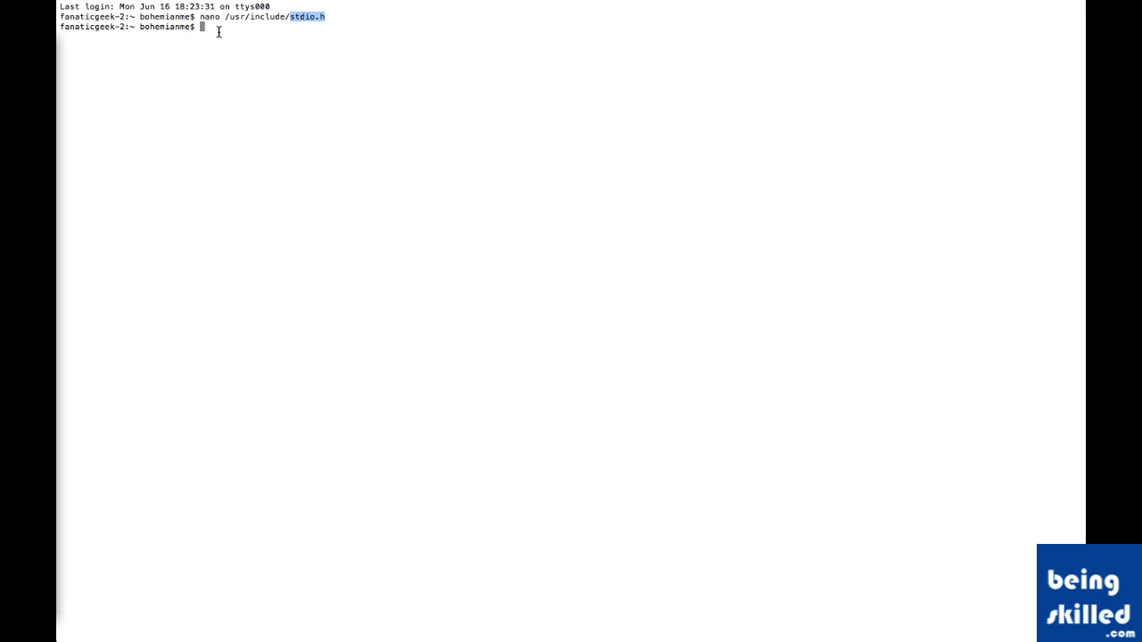
key(Return)
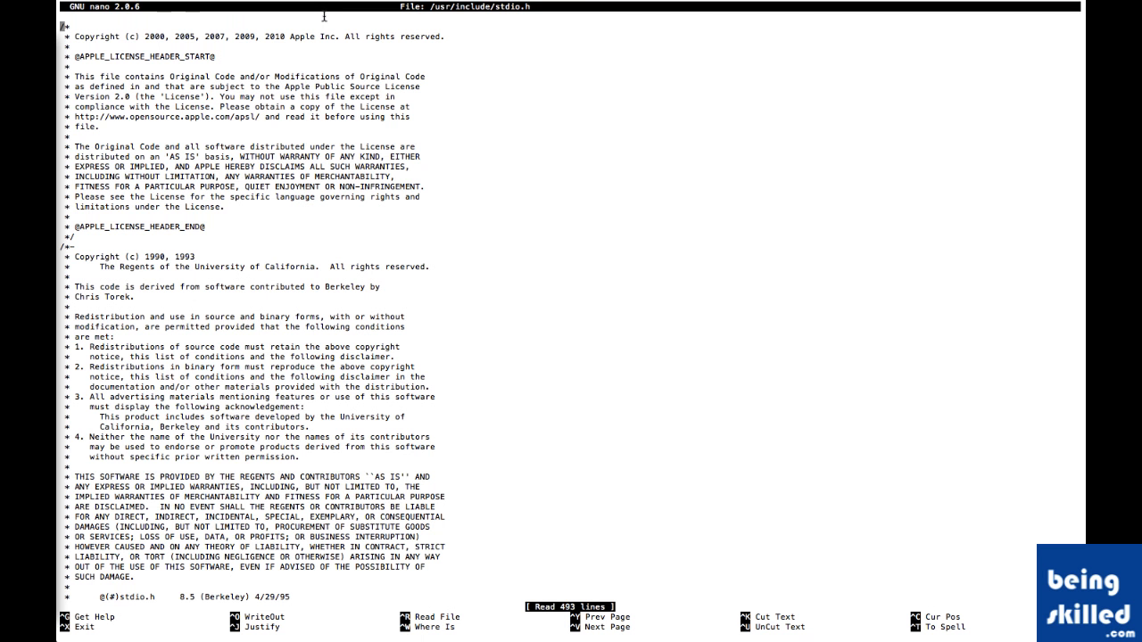
mouse_move(232, 87)
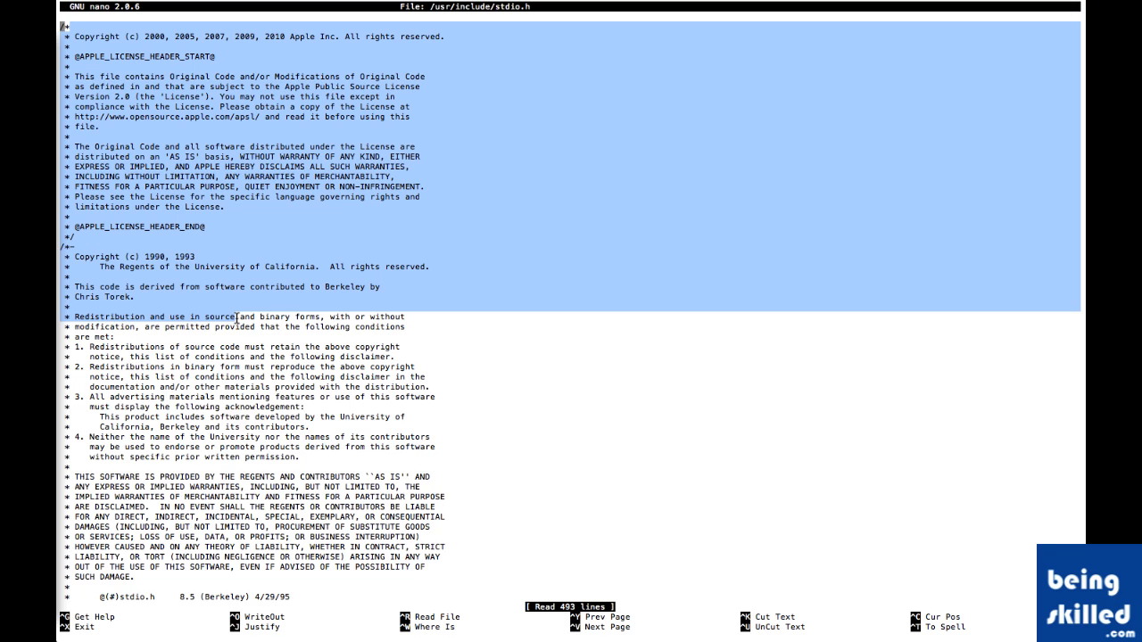
- Scroll past the license comment and highlight the cdefs.h include
scroll(down, 3)
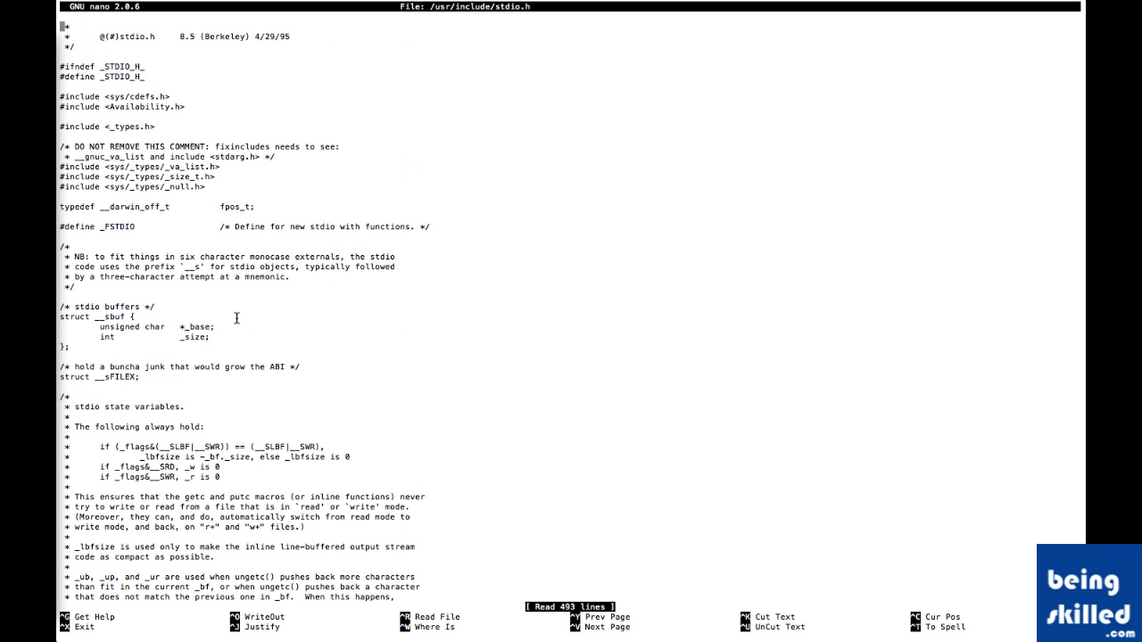
mouse_move(81, 70)
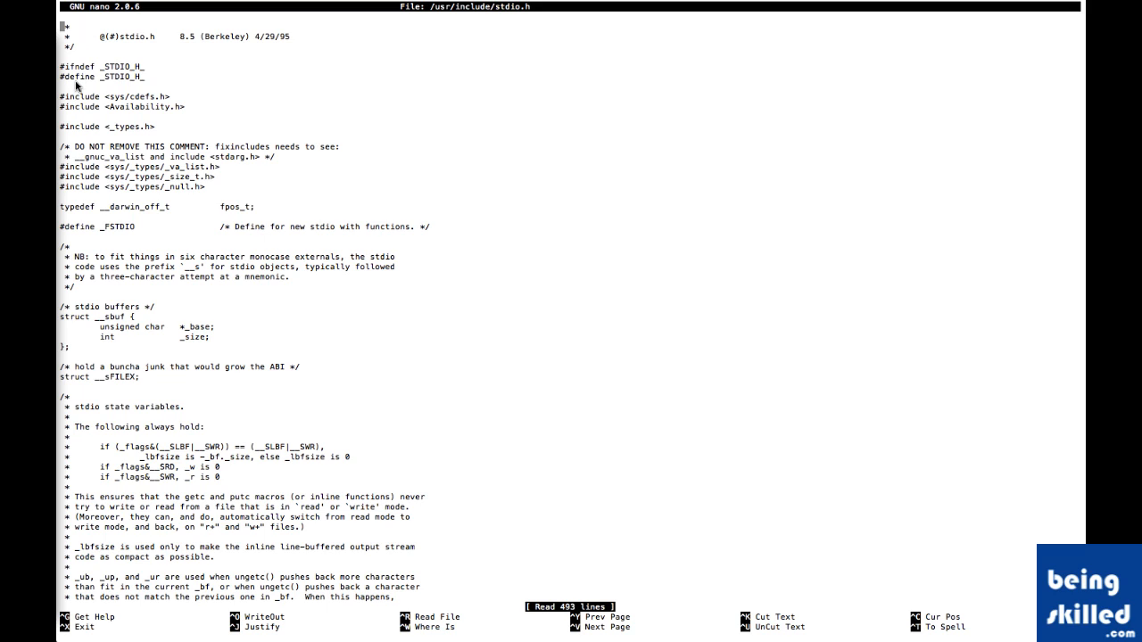
mouse_move(149, 104)
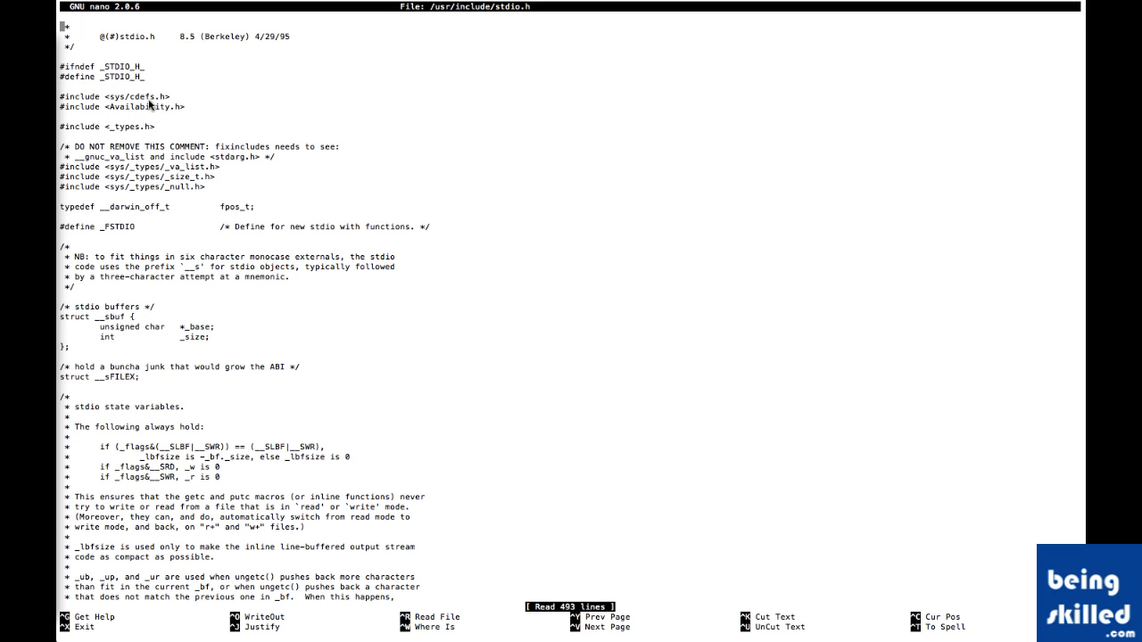
mouse_move(83, 106)
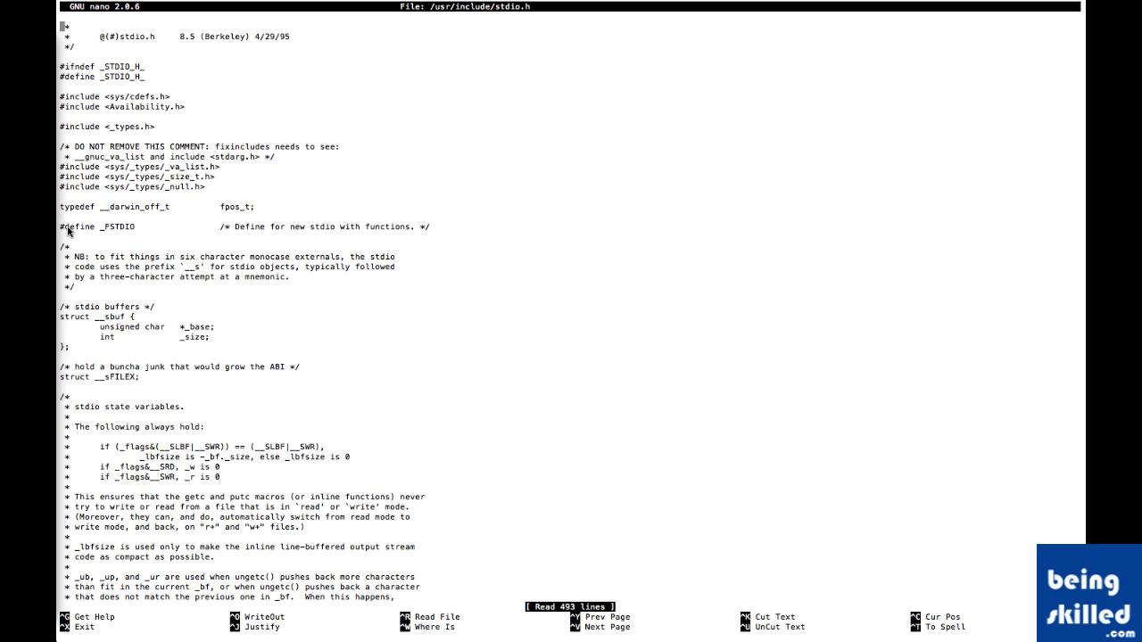
mouse_move(102, 113)
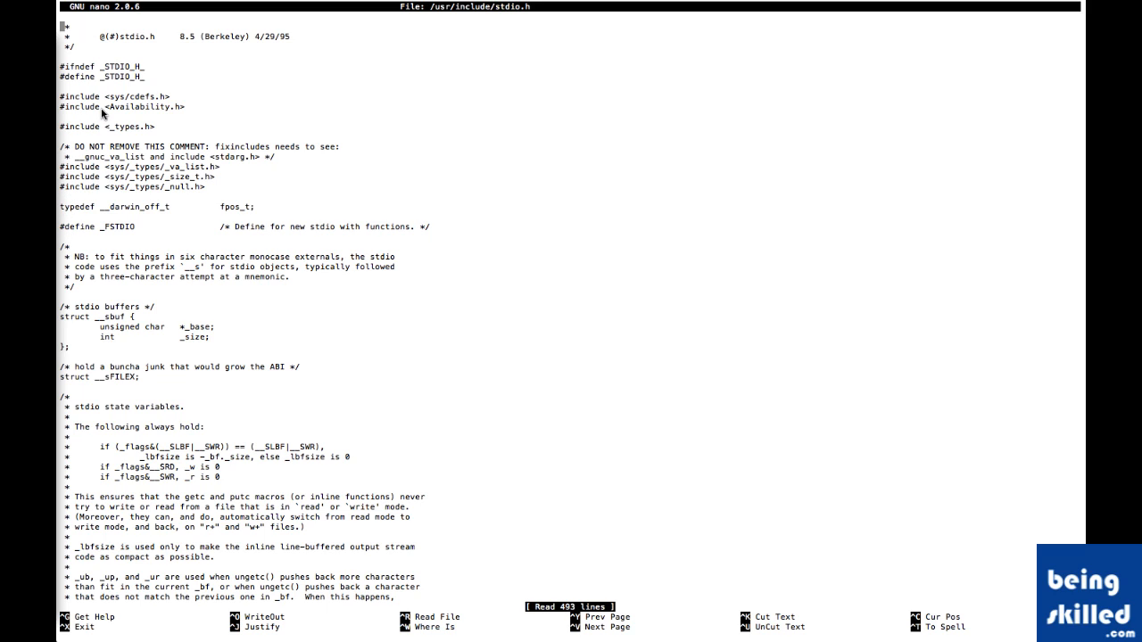
mouse_move(161, 97)
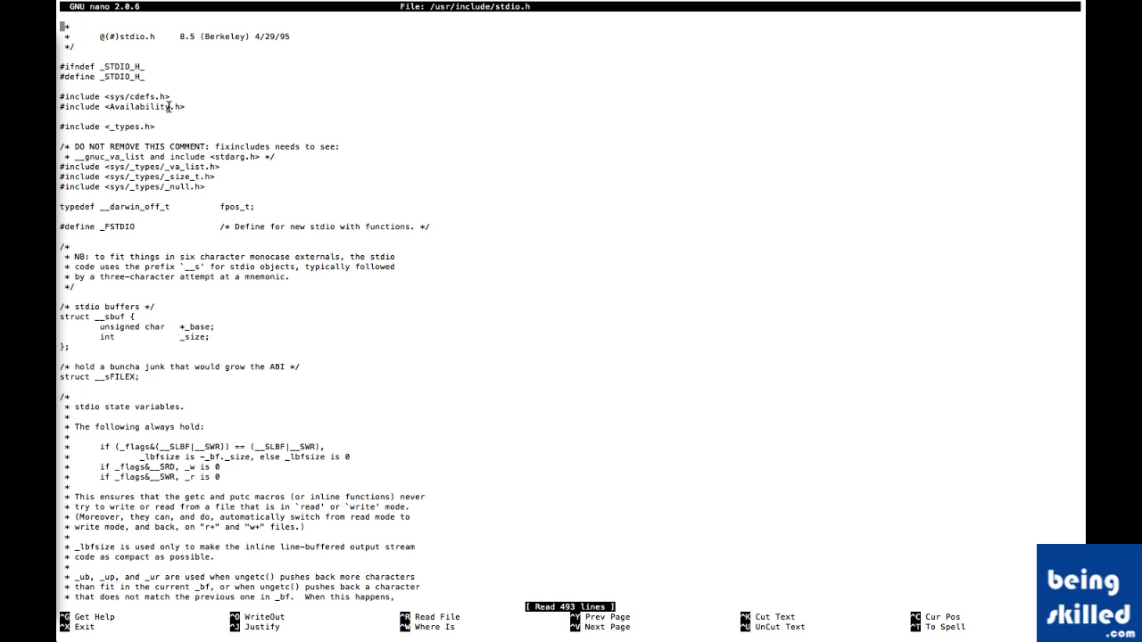
double_click(152, 96)
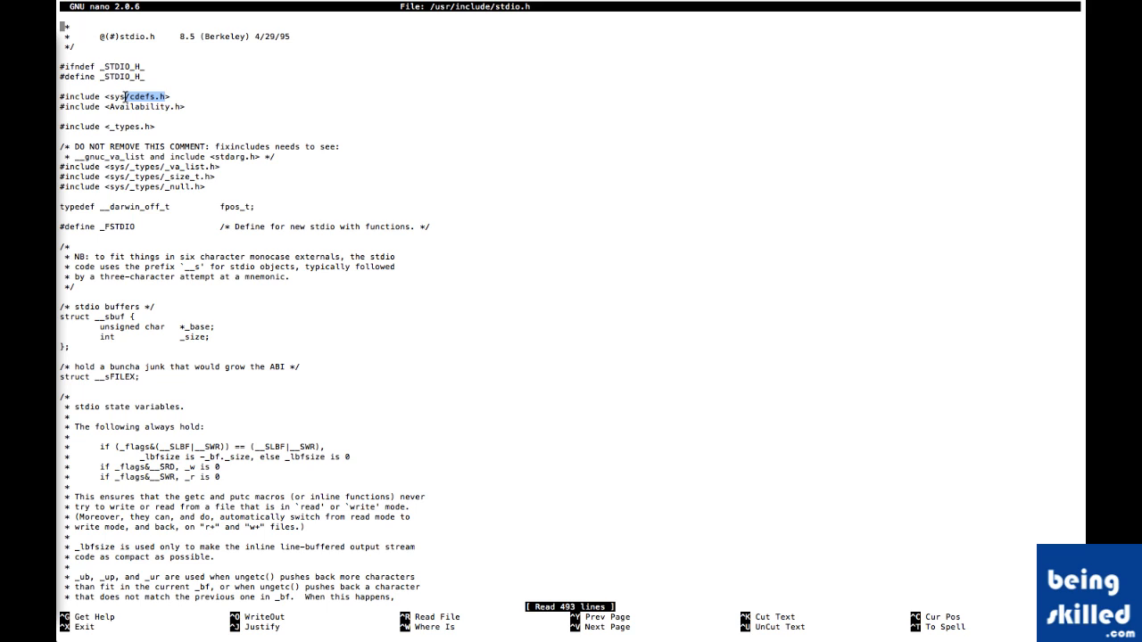
mouse_move(175, 158)
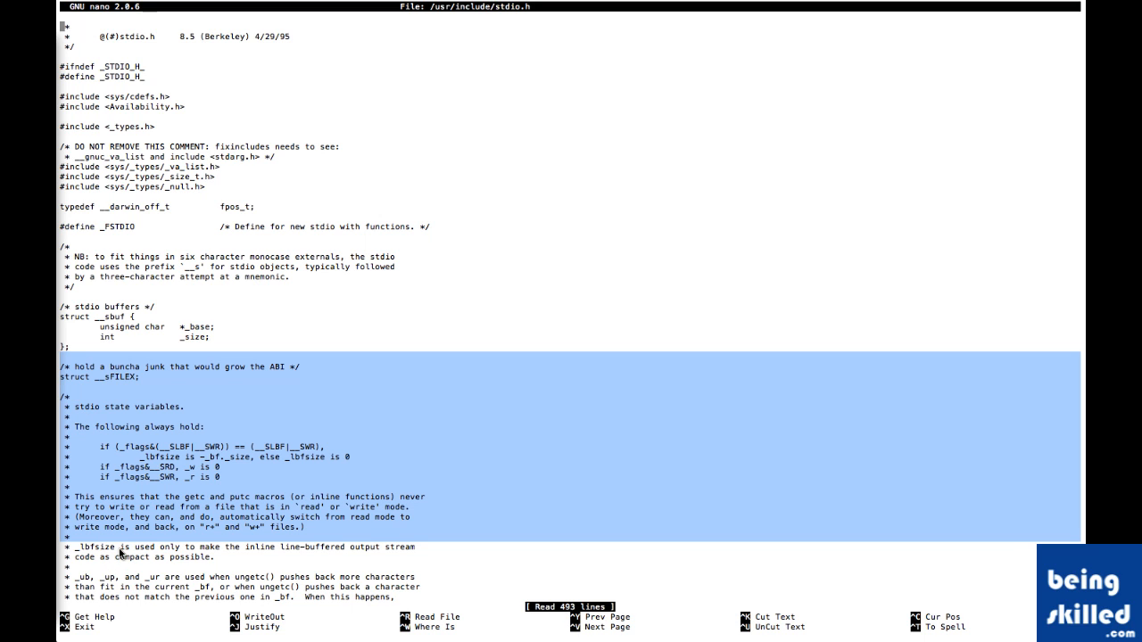
- Scroll down through stdio.h past SEEK and stdin definitions to the __sgetc/__sputc macros
scroll(down, 3)
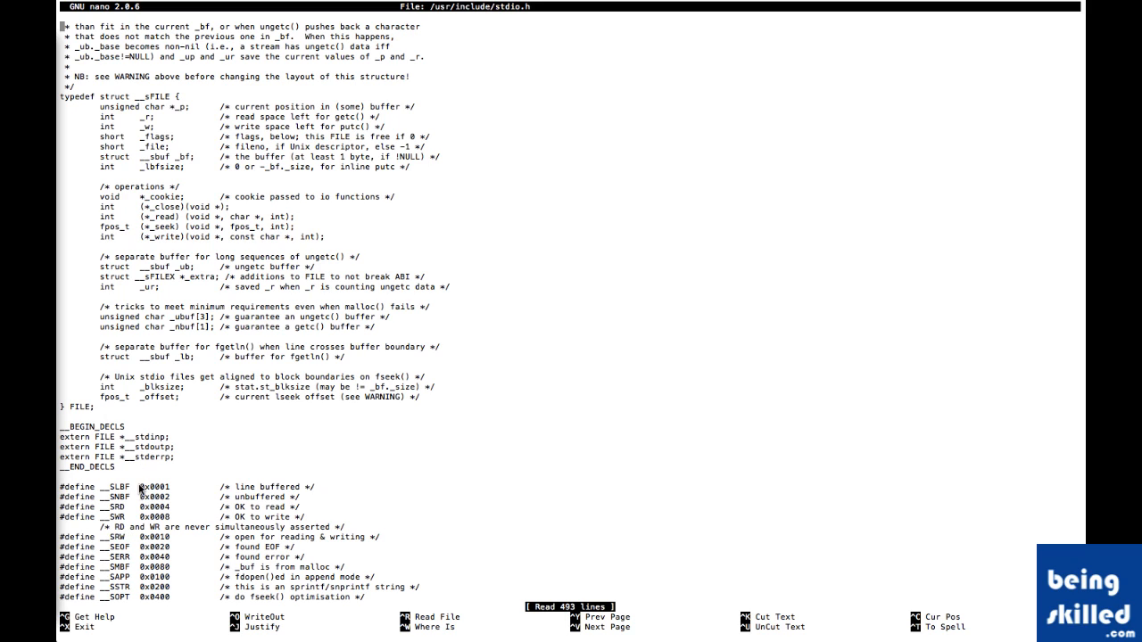
mouse_move(205, 490)
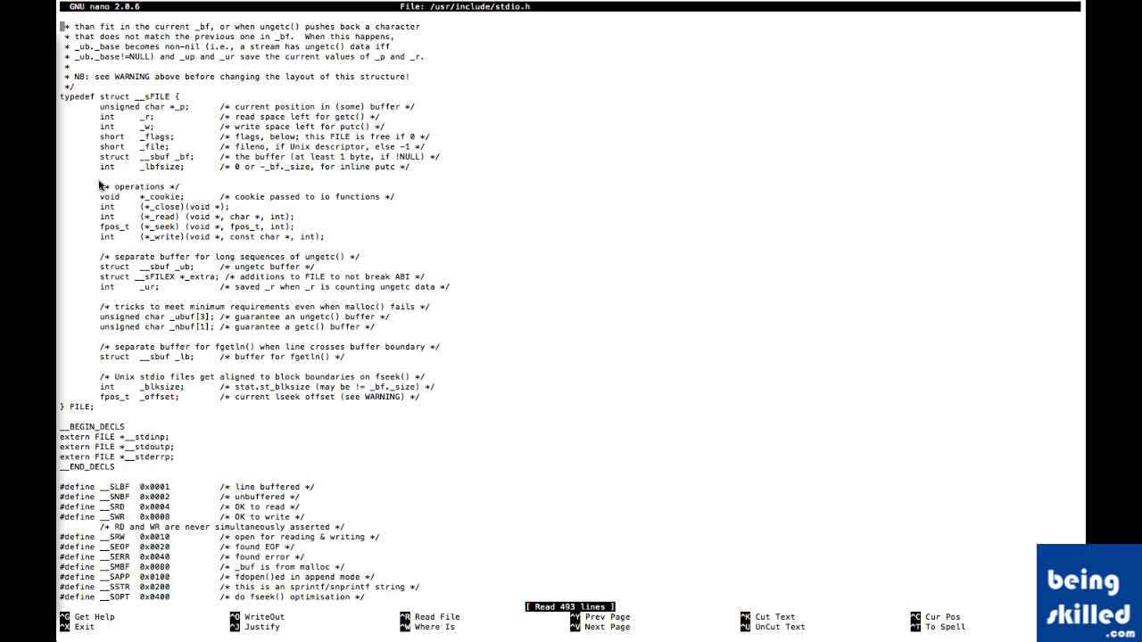
mouse_move(184, 194)
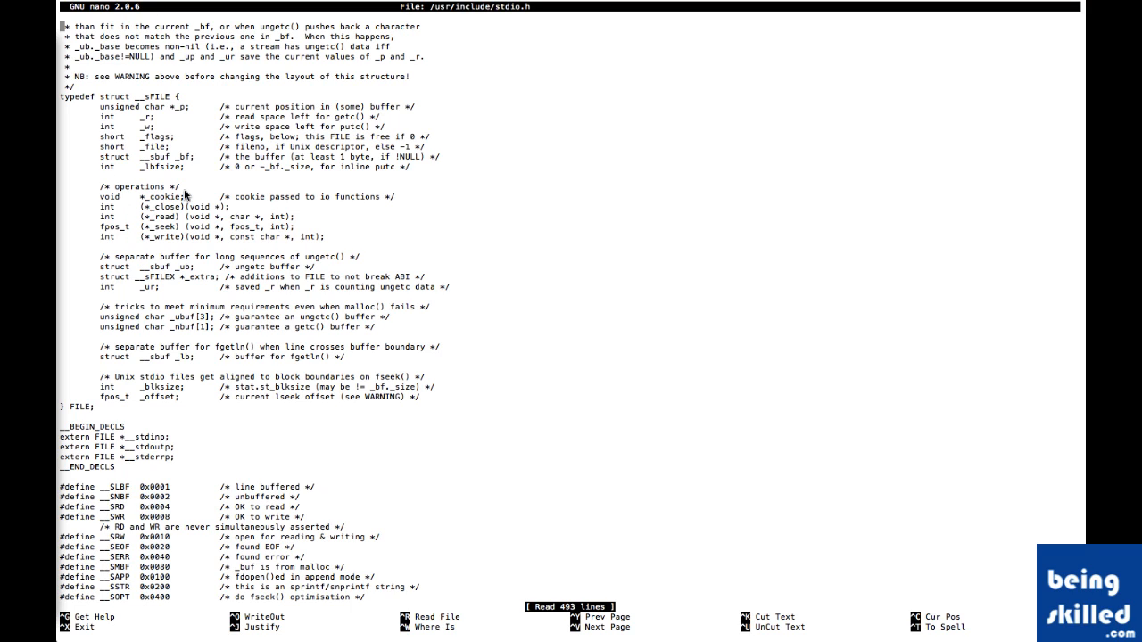
scroll(down, 3)
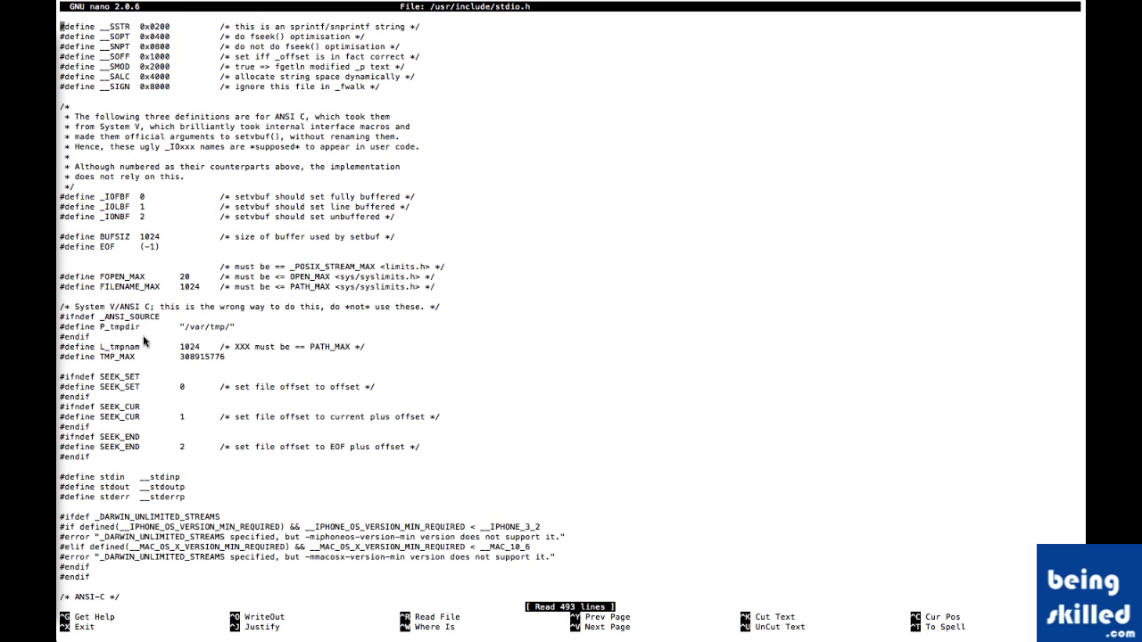
mouse_move(106, 391)
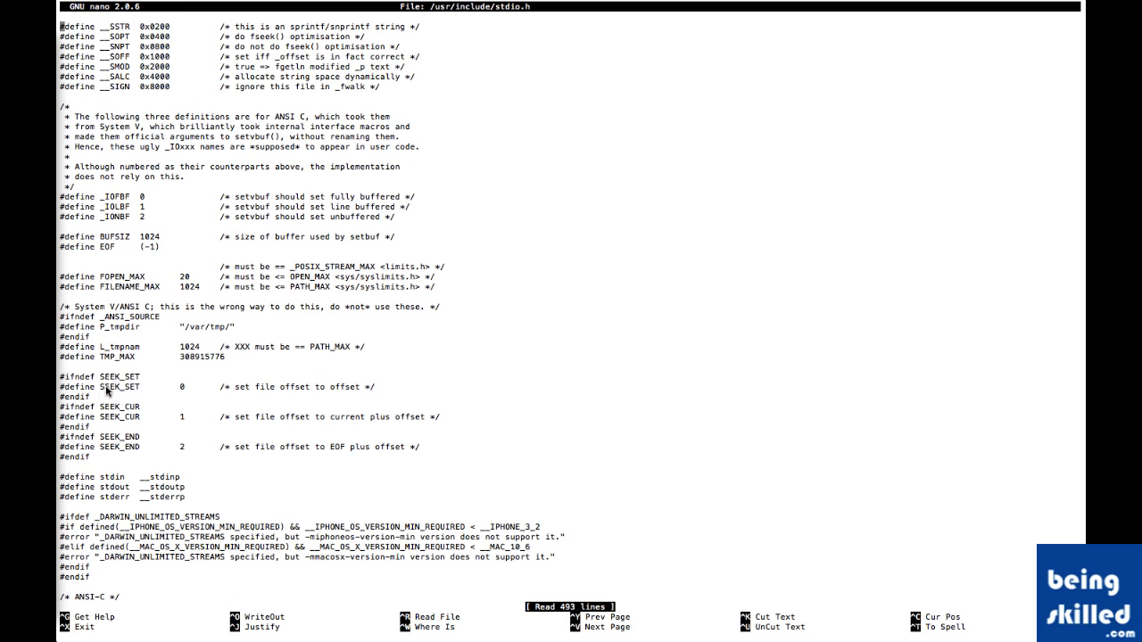
mouse_move(121, 493)
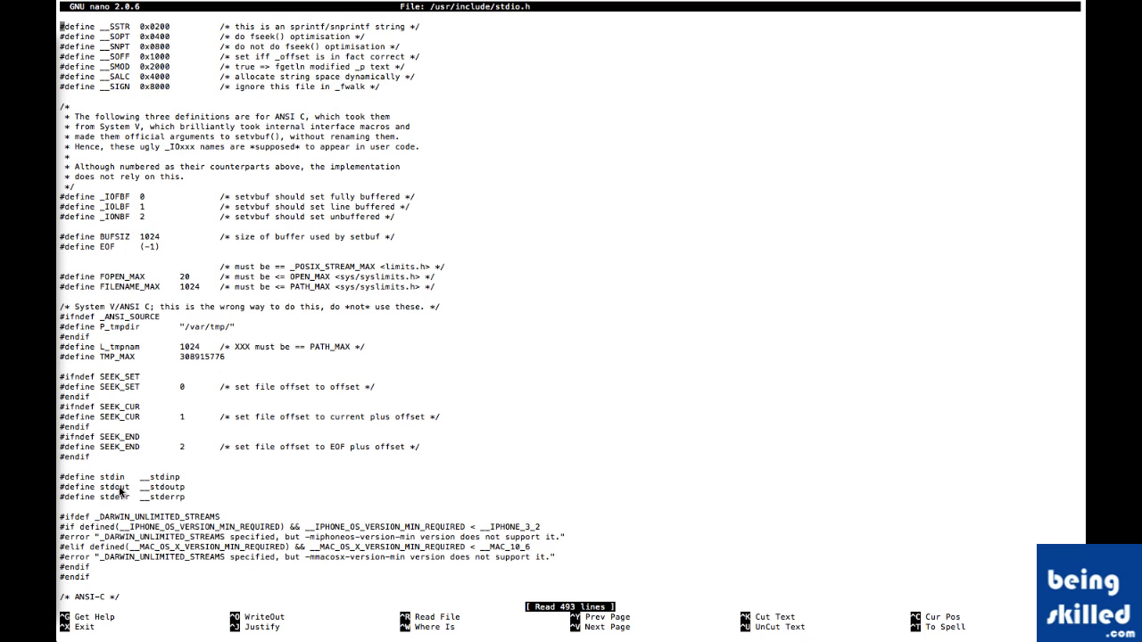
scroll(down, 3)
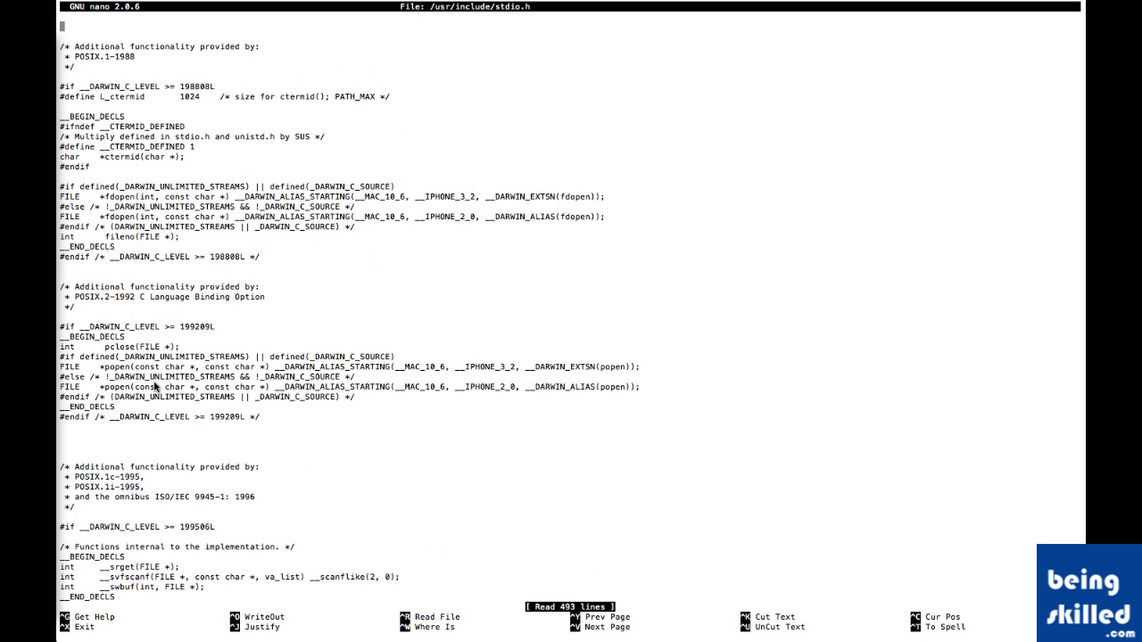
scroll(down, 3)
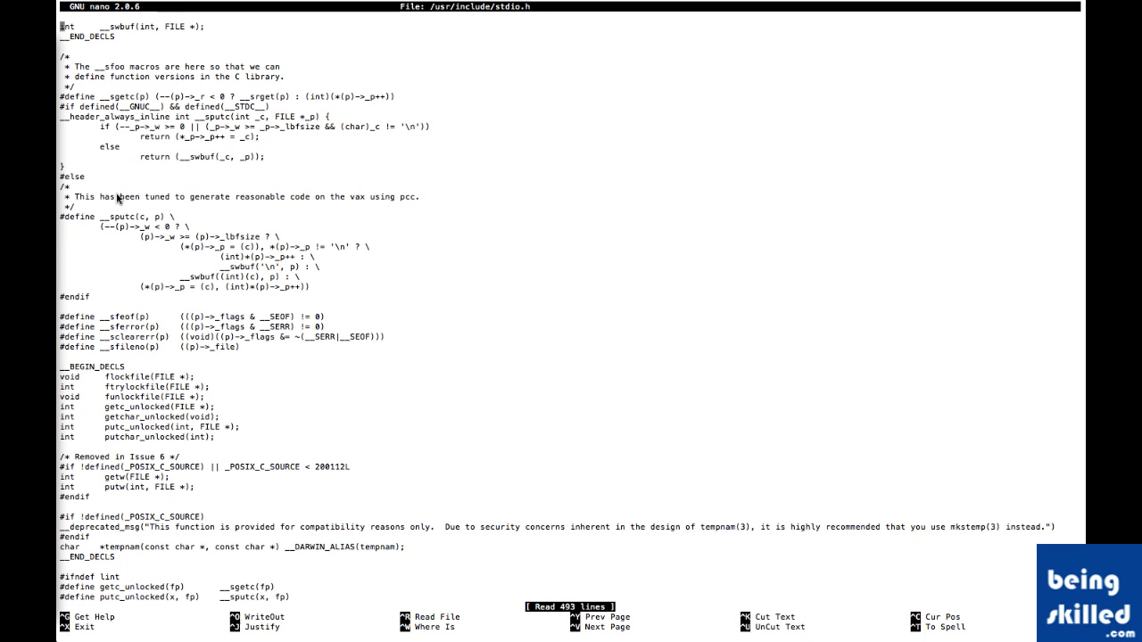
mouse_move(139, 235)
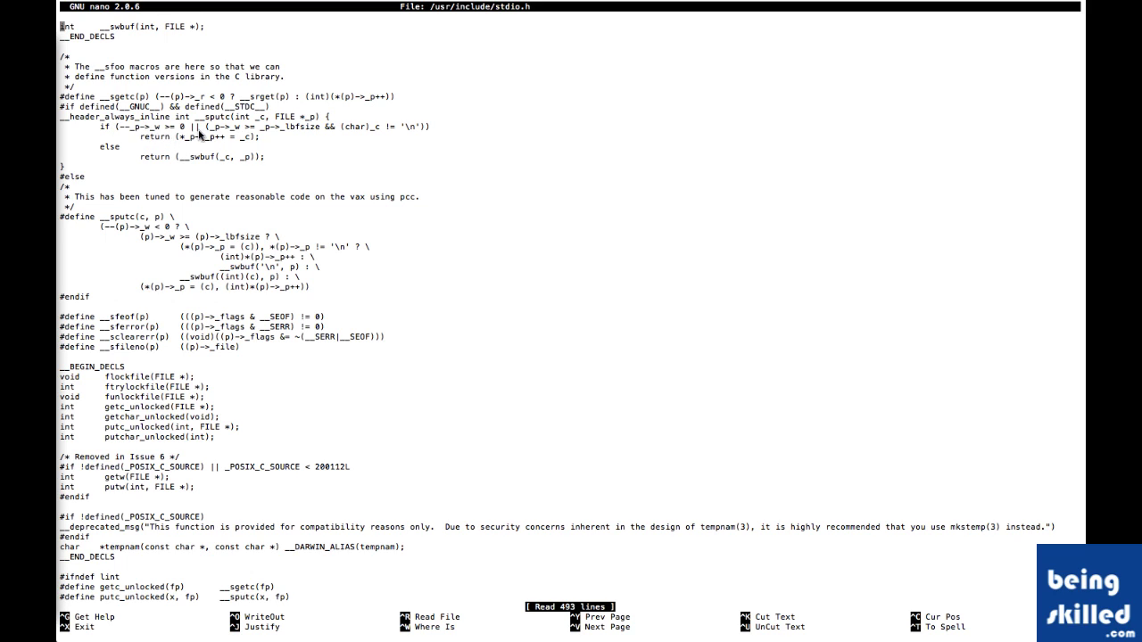
mouse_move(114, 131)
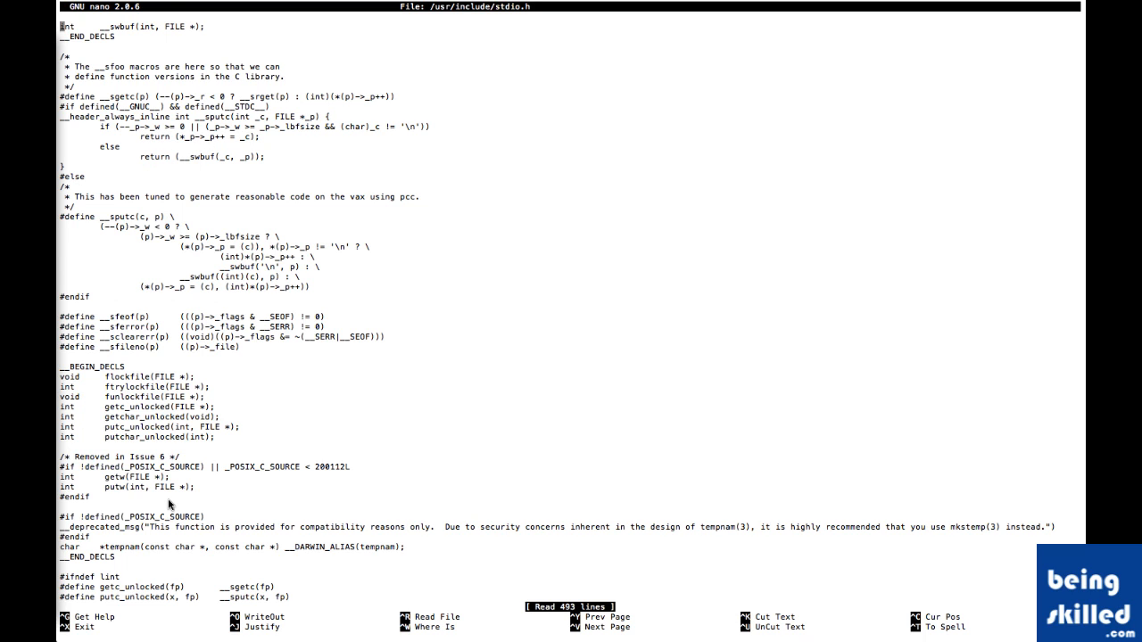
scroll(down, 3)
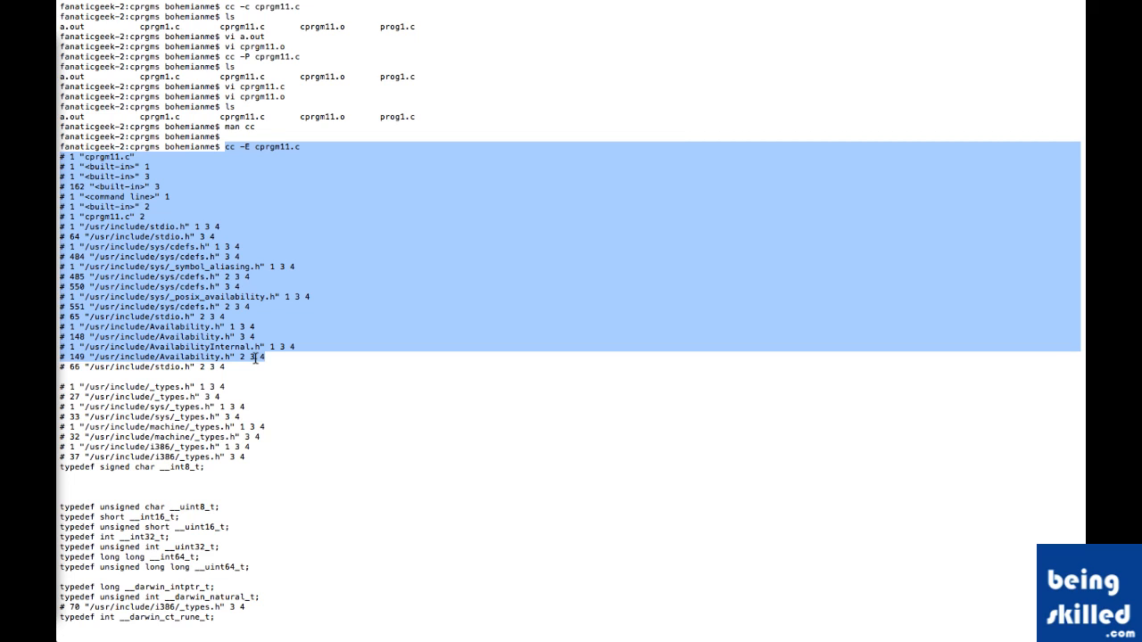
mouse_move(243, 228)
text(v)
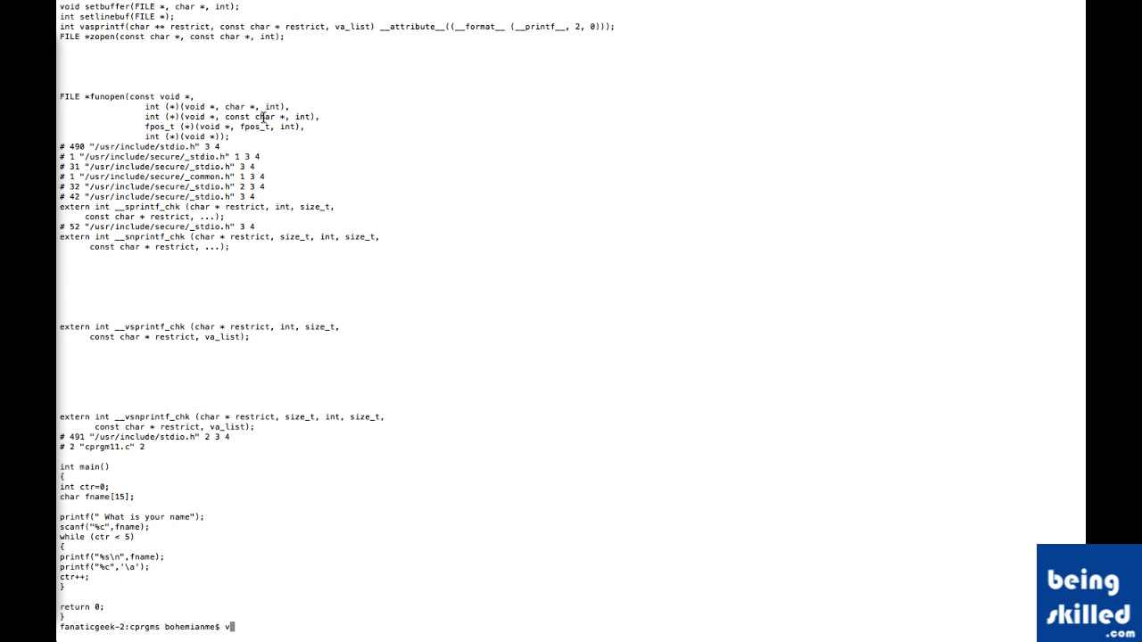
text(nano)
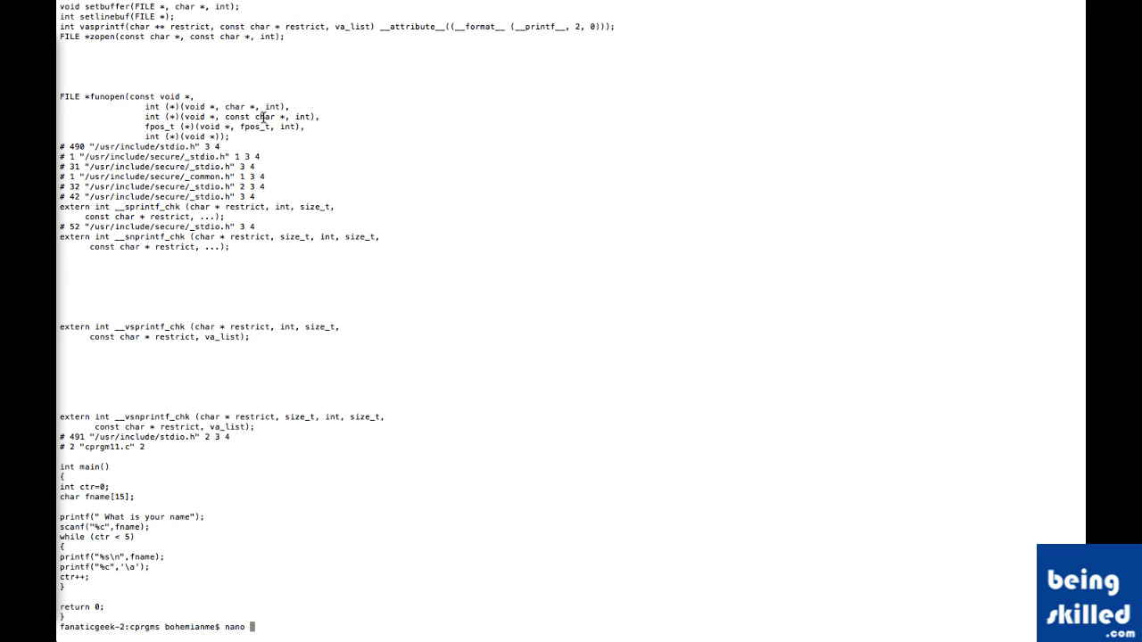
text(cprgm1)
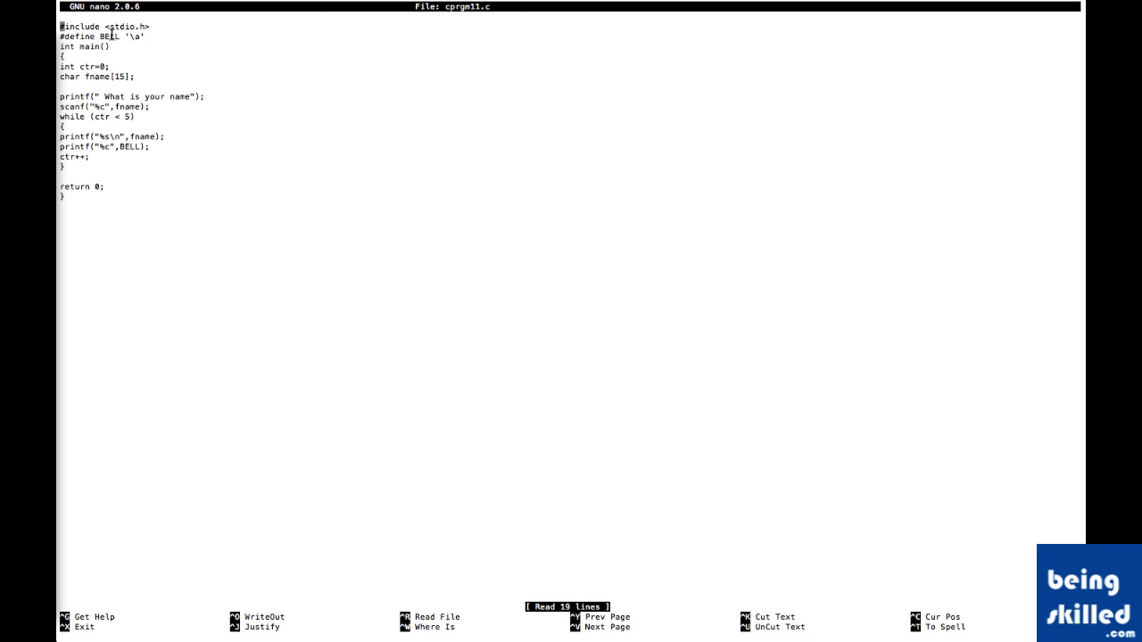
mouse_move(109, 25)
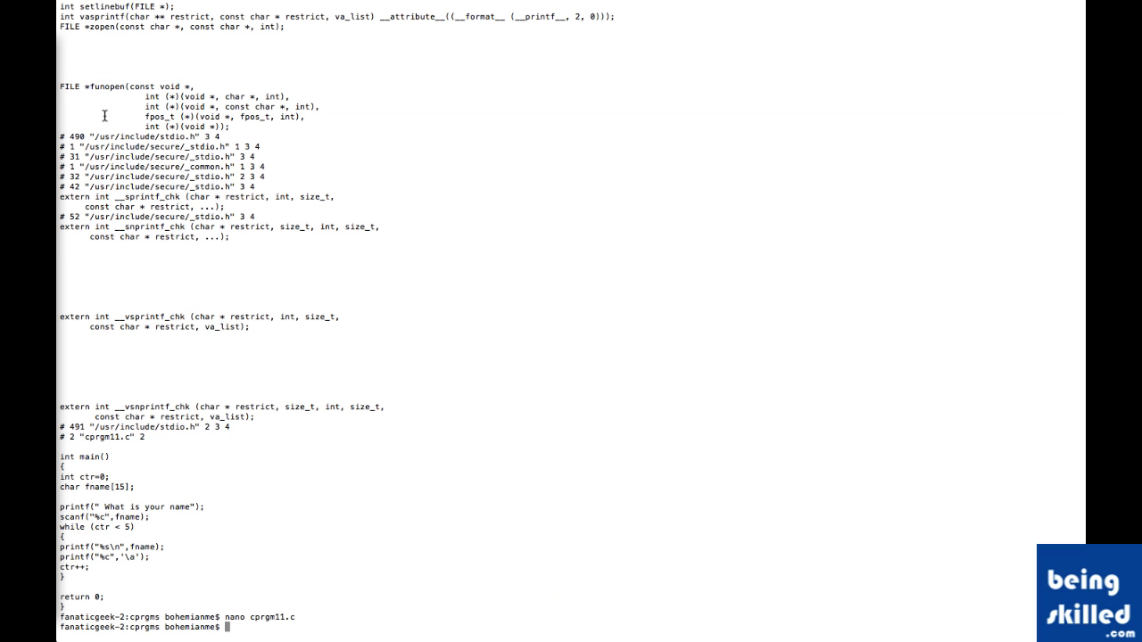
- Recall cc -E cprgm11.c from the command history at the prompt
text(nano cprgm11.c)
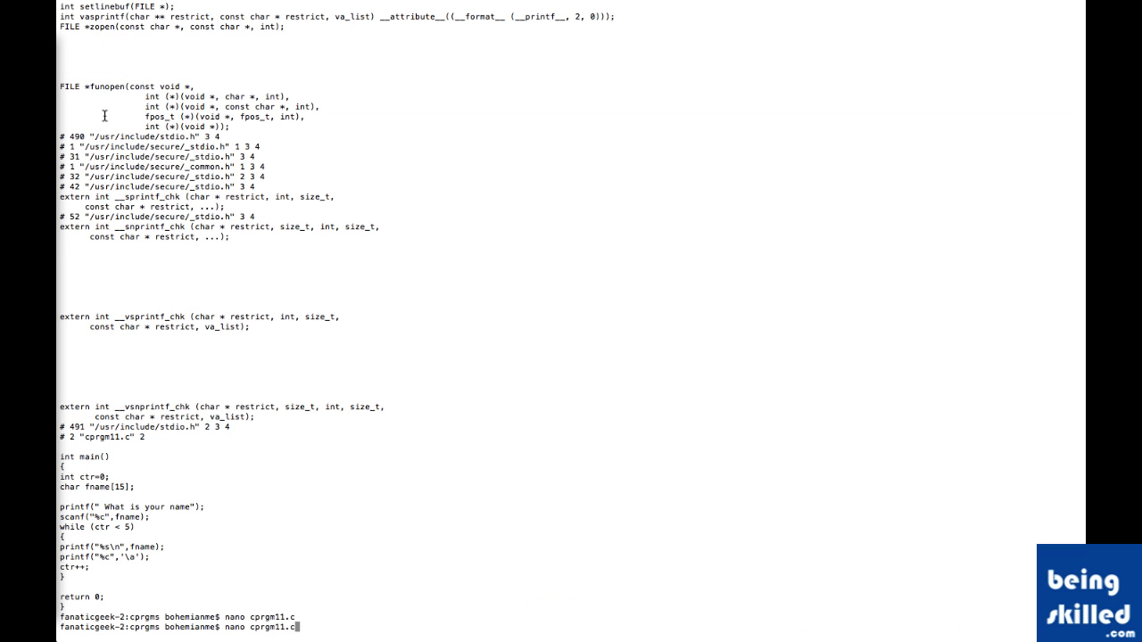
text(cc -E cprgm11.c)
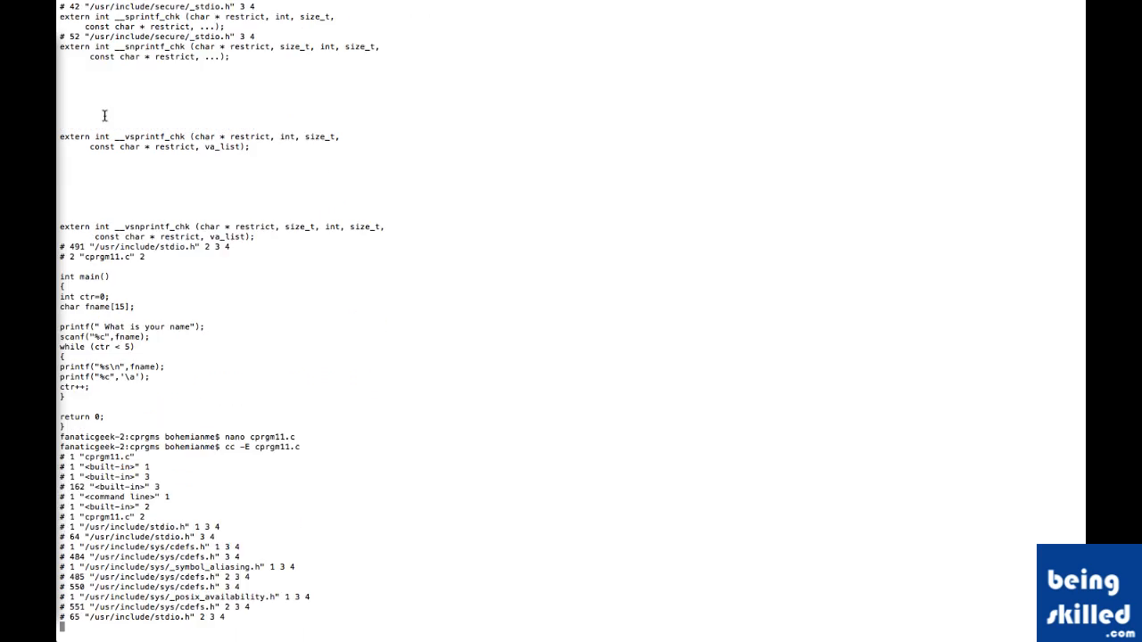
- Run cc -E cprgm11.c and scroll back through the expanded output to the command
scroll(up, 3)
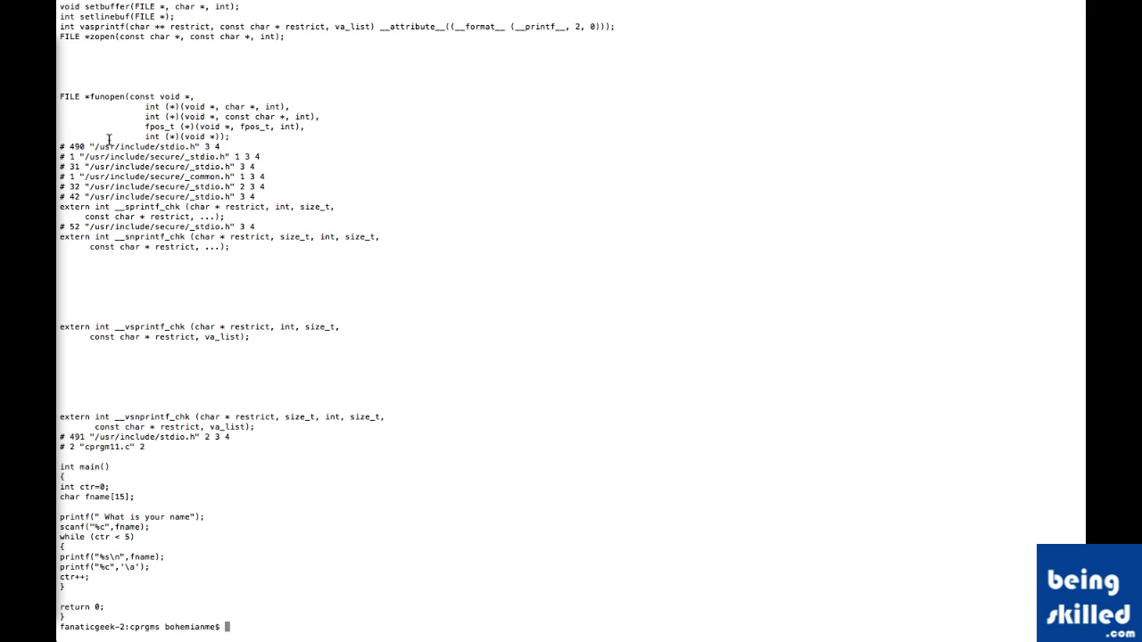
scroll(up, 3)
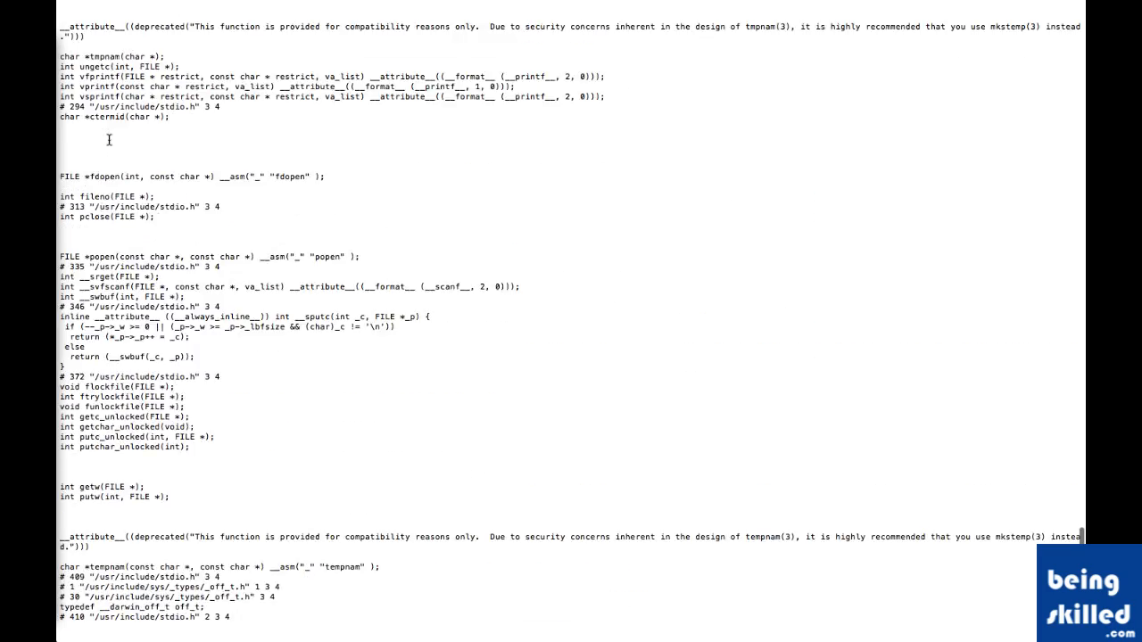
scroll(up, 3)
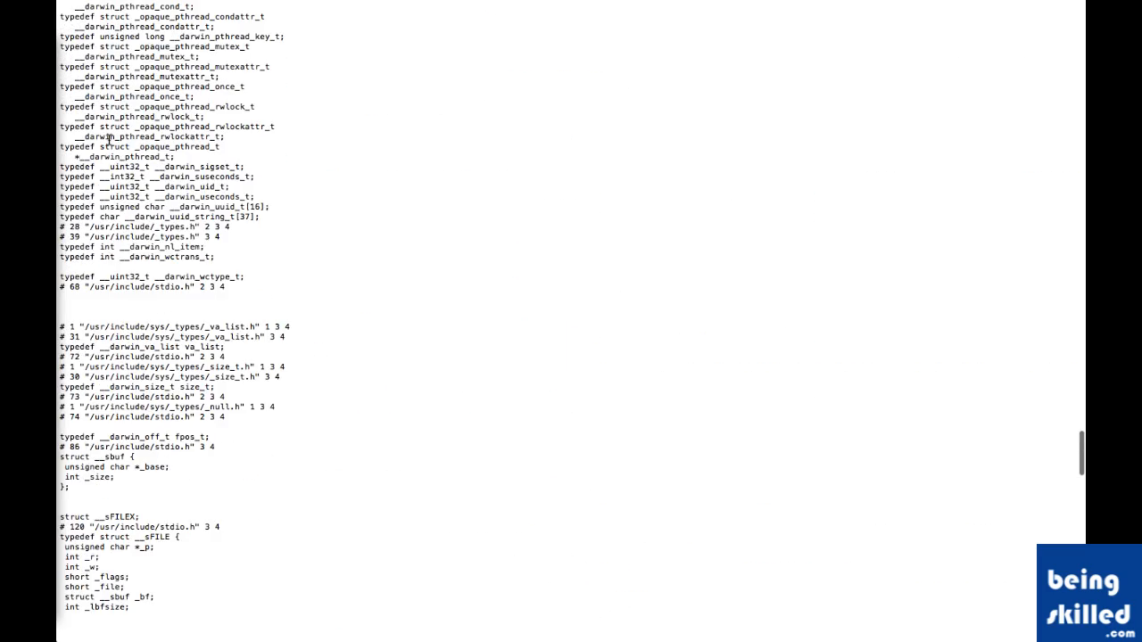
scroll(up, 3)
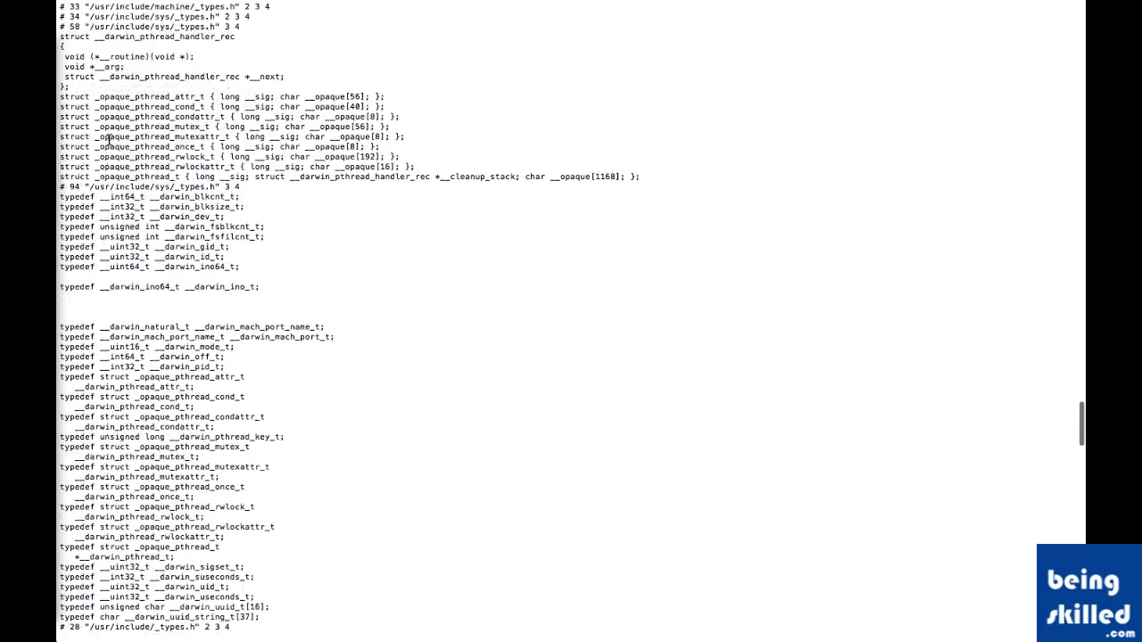
scroll(up, 3)
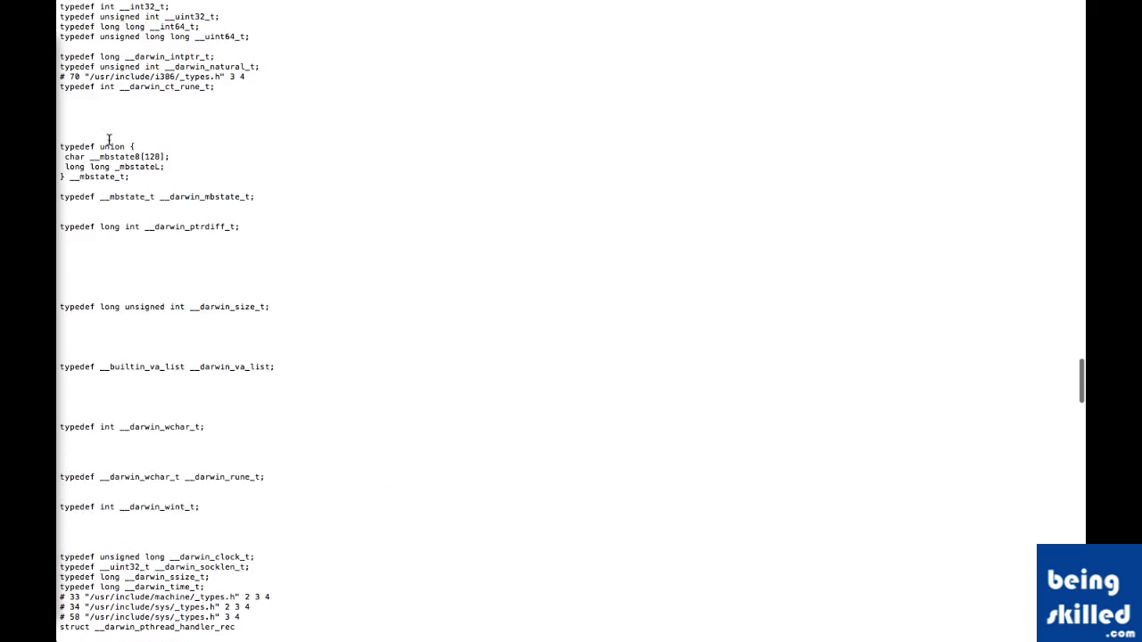
scroll(down, 3)
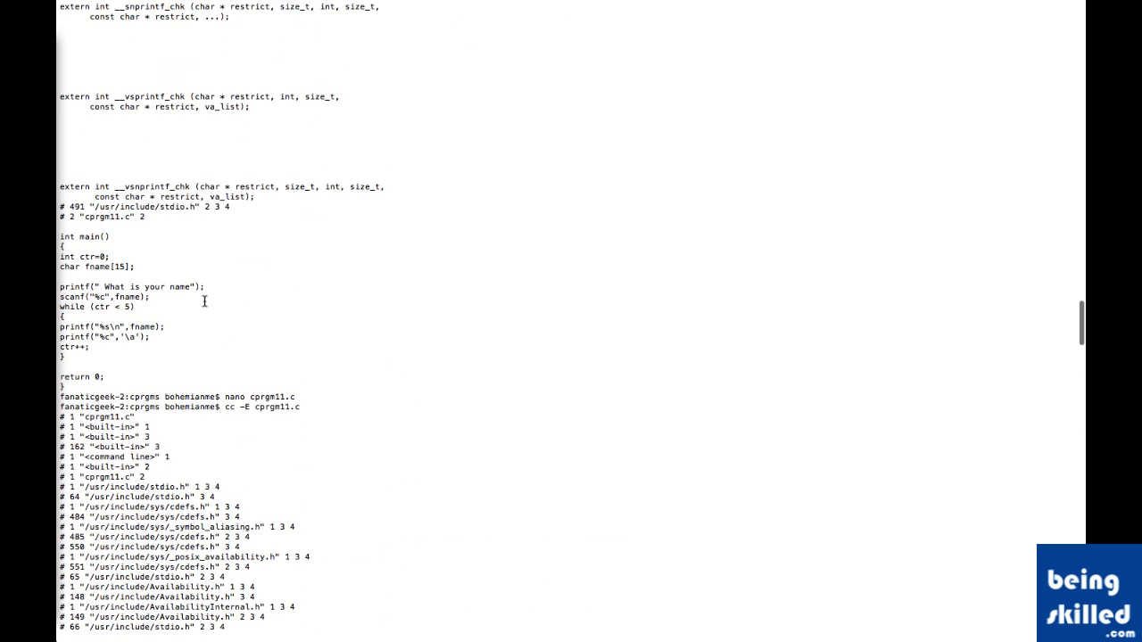
scroll(down, 3)
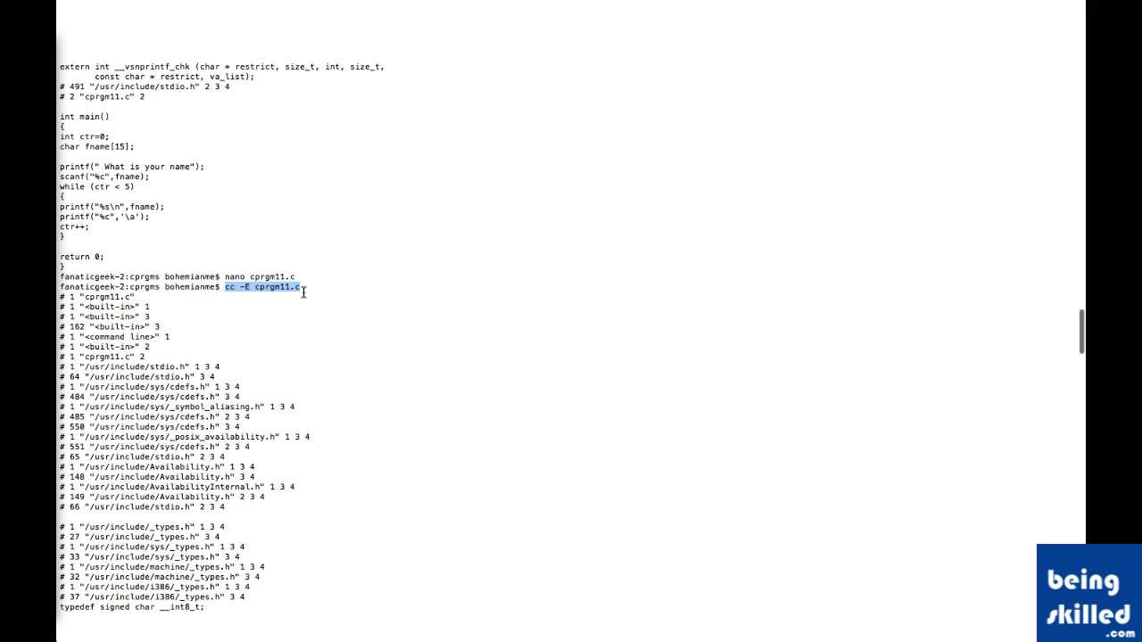
scroll(up, 3)
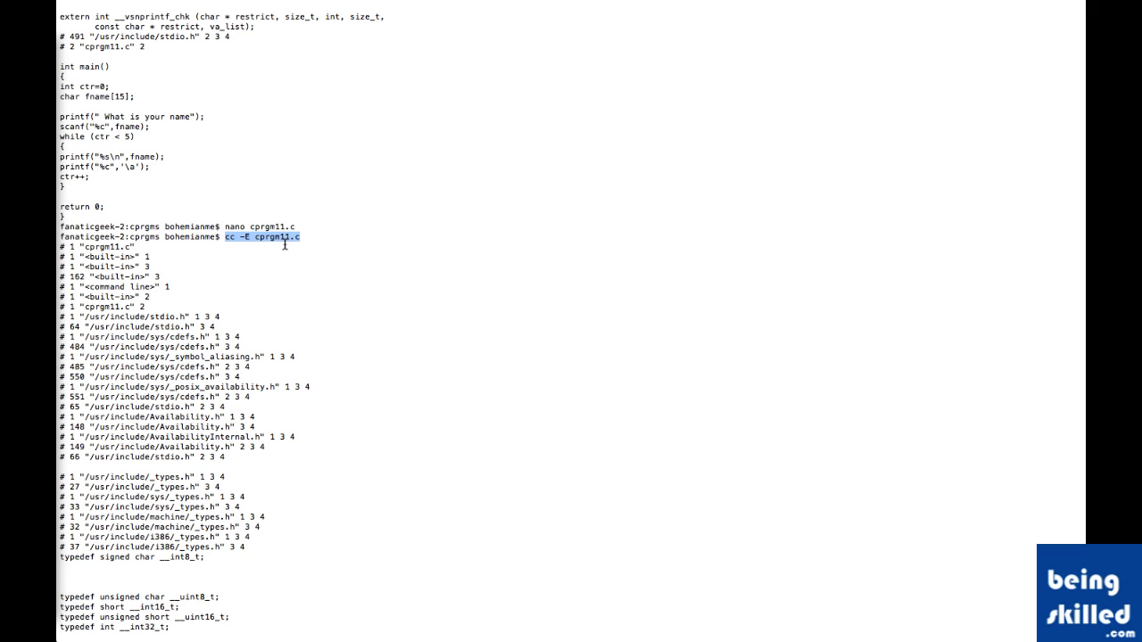
mouse_move(266, 238)
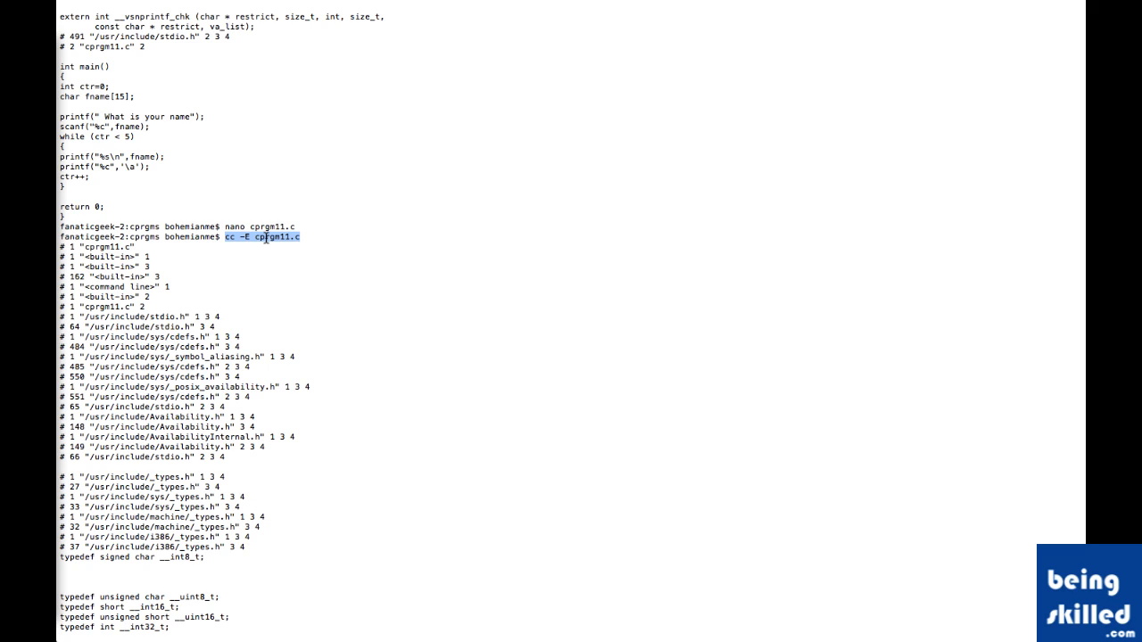
mouse_move(217, 226)
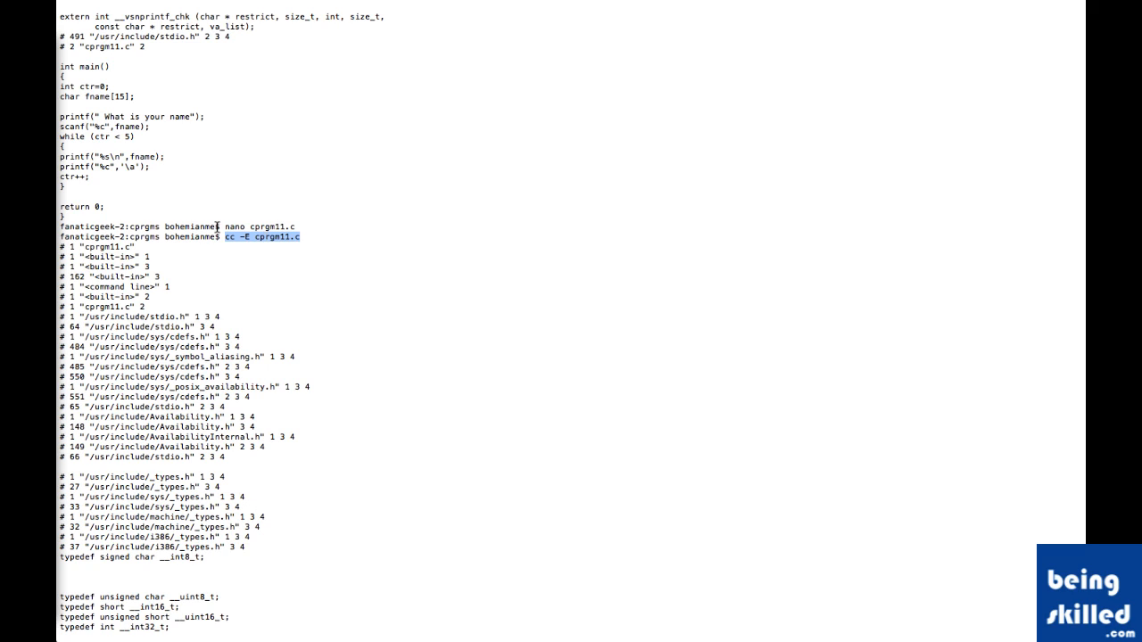
mouse_move(67, 246)
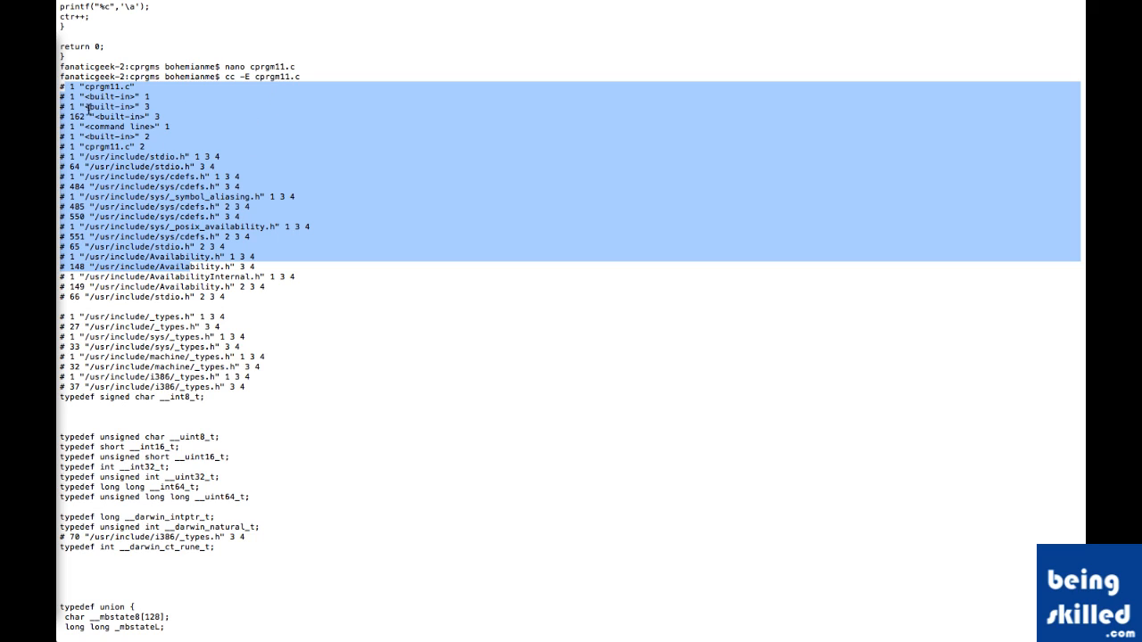
mouse_move(123, 85)
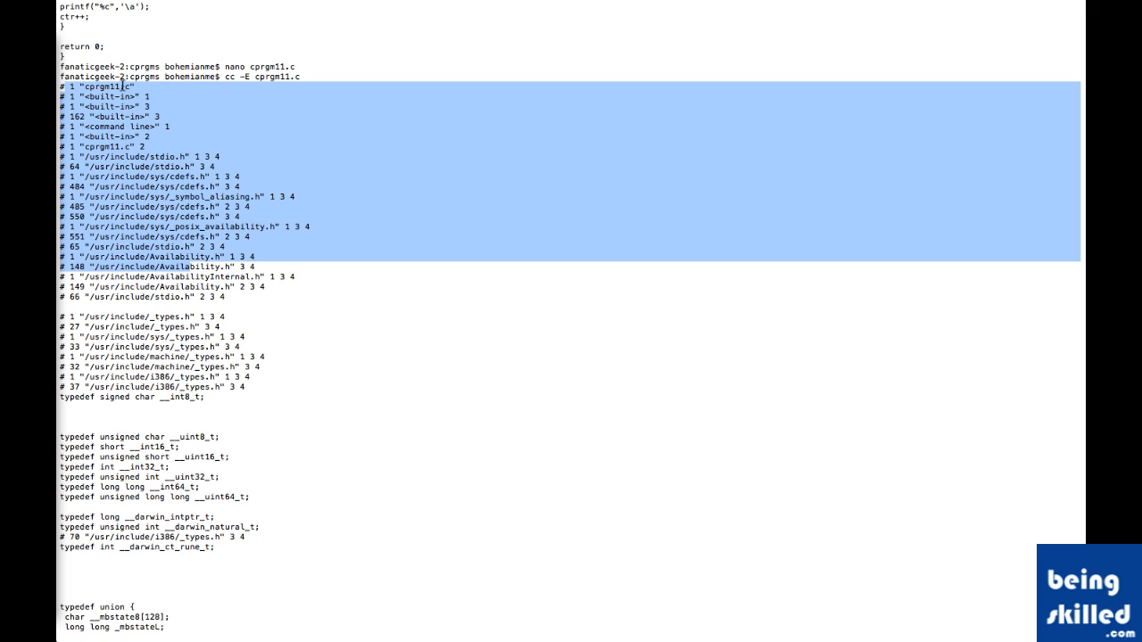
mouse_move(149, 204)
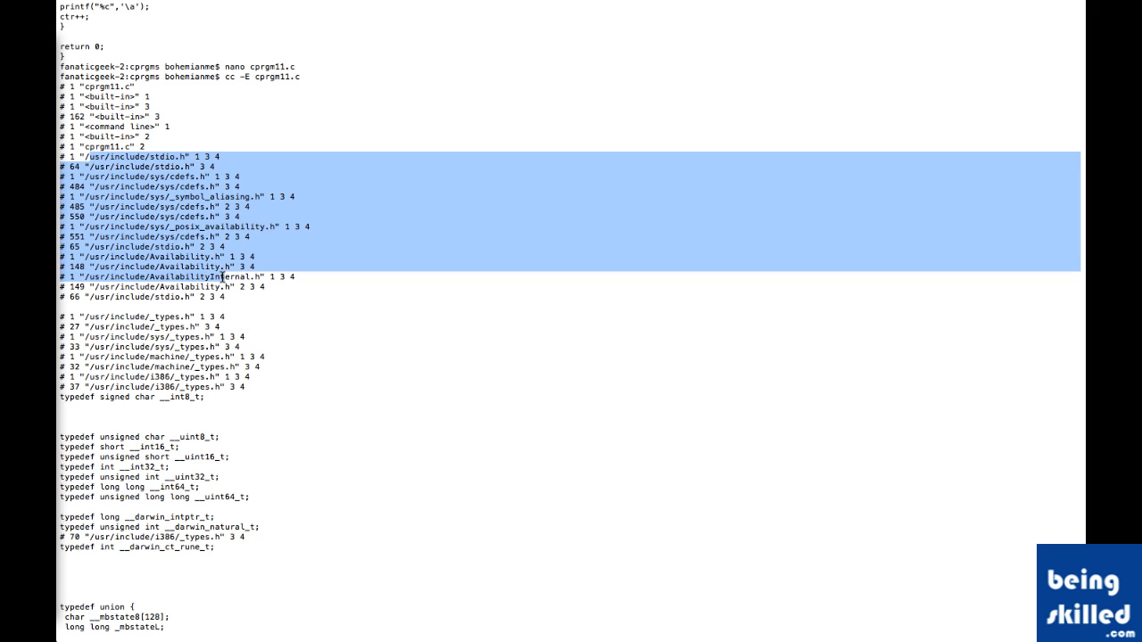
scroll(down, 3)
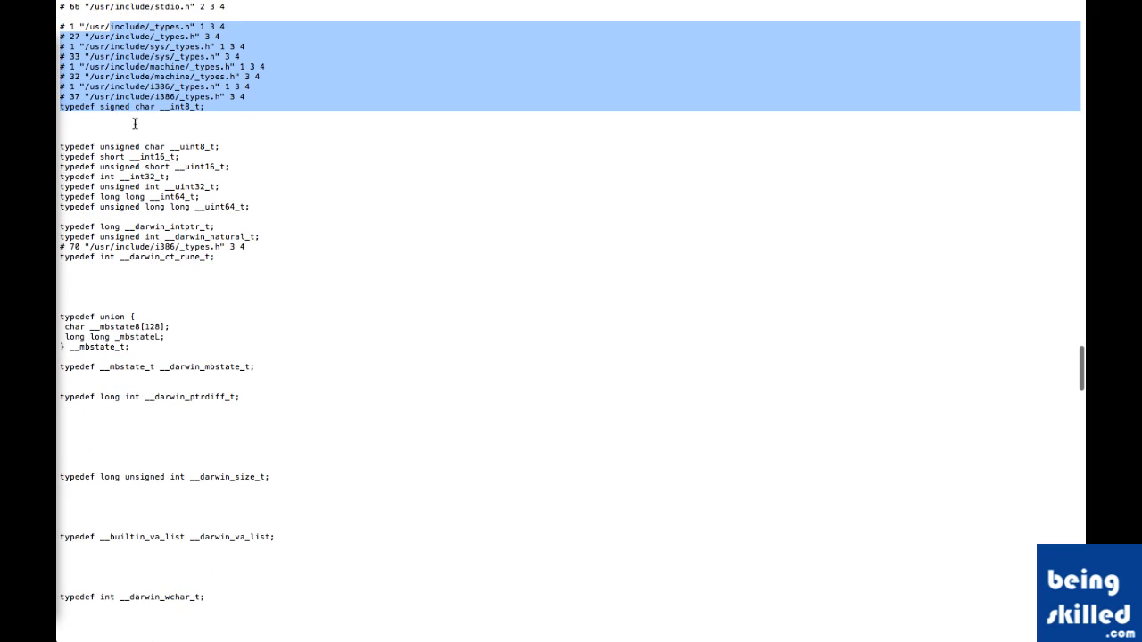
scroll(down, 3)
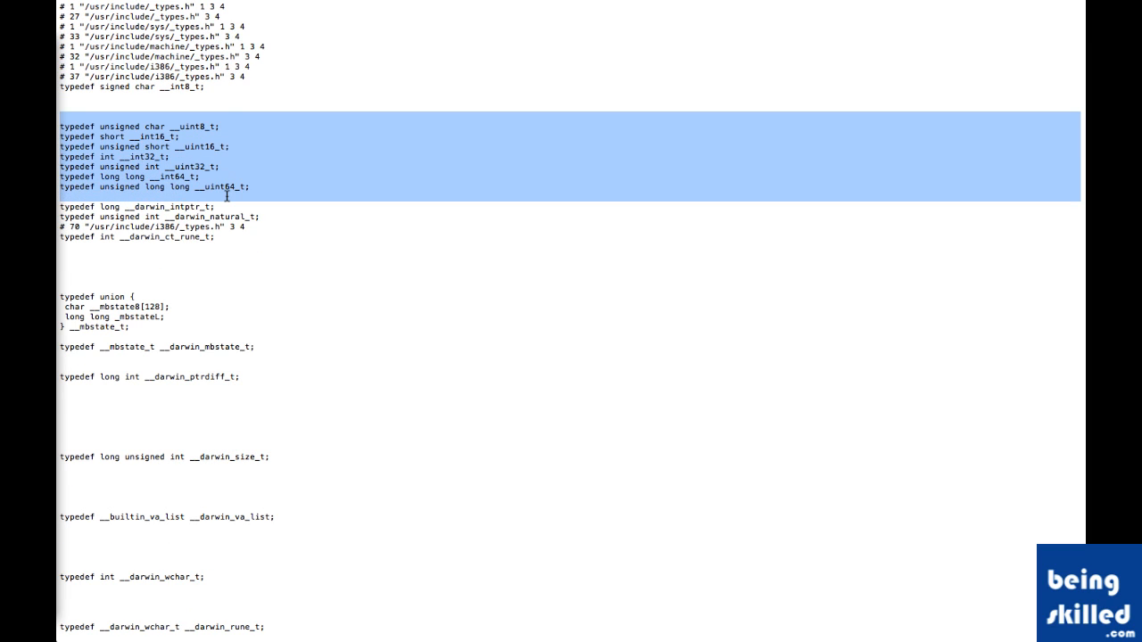
scroll(down, 3)
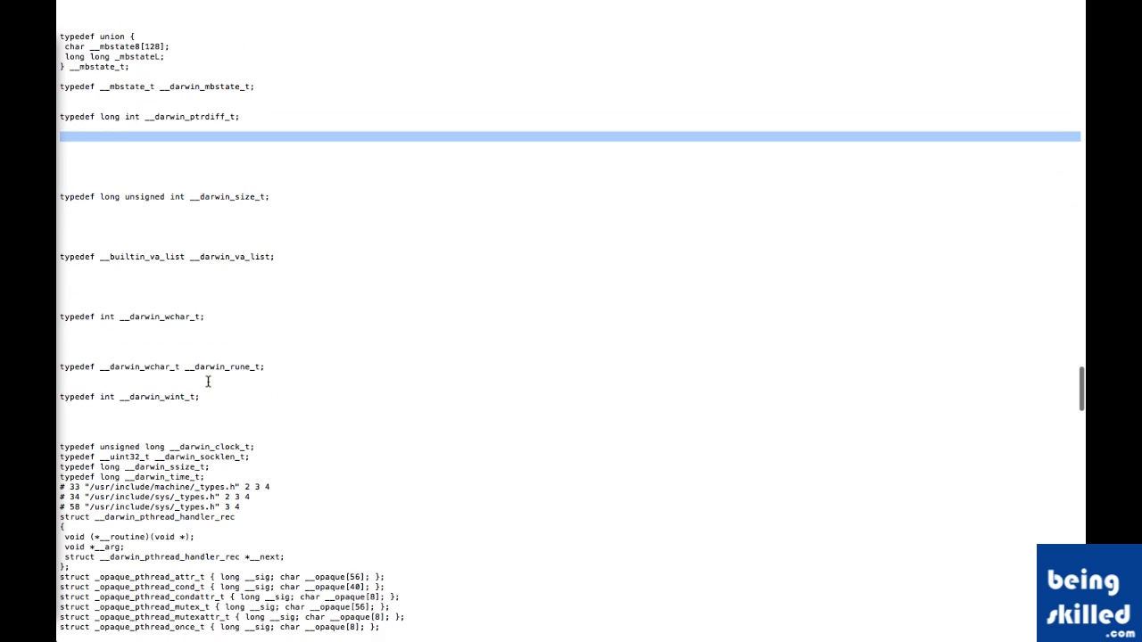
scroll(down, 3)
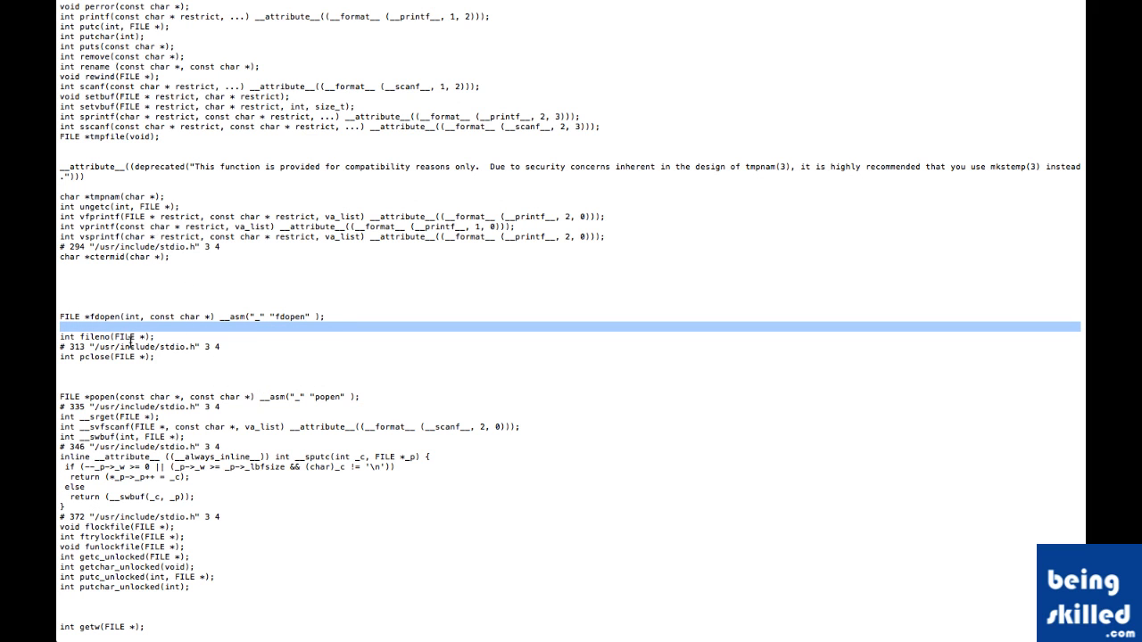
scroll(down, 3)
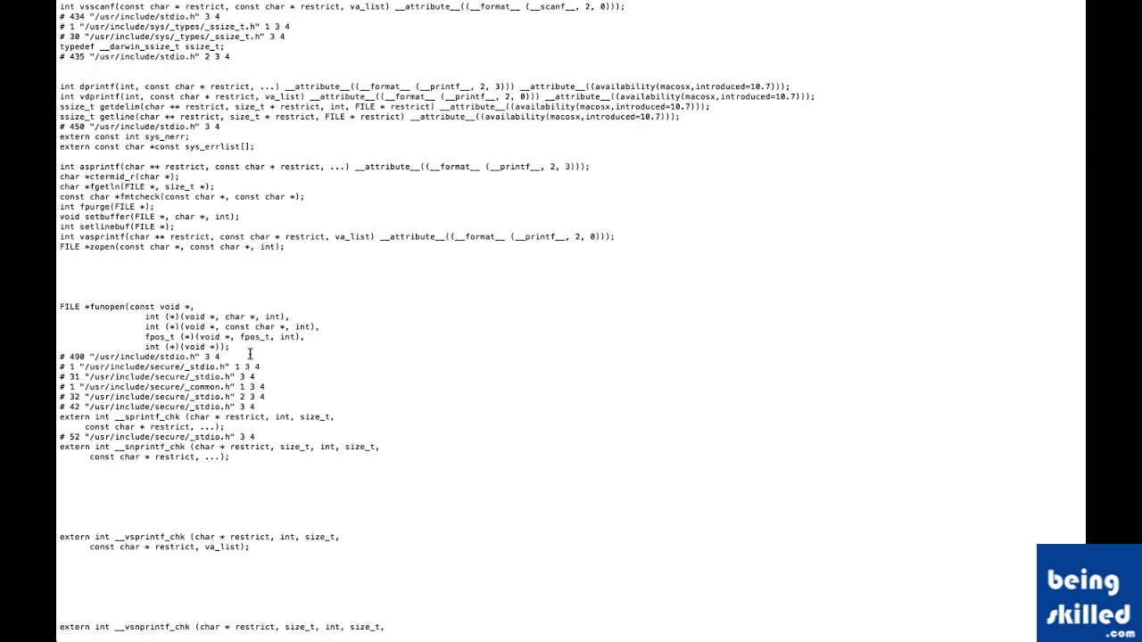
scroll(down, 3)
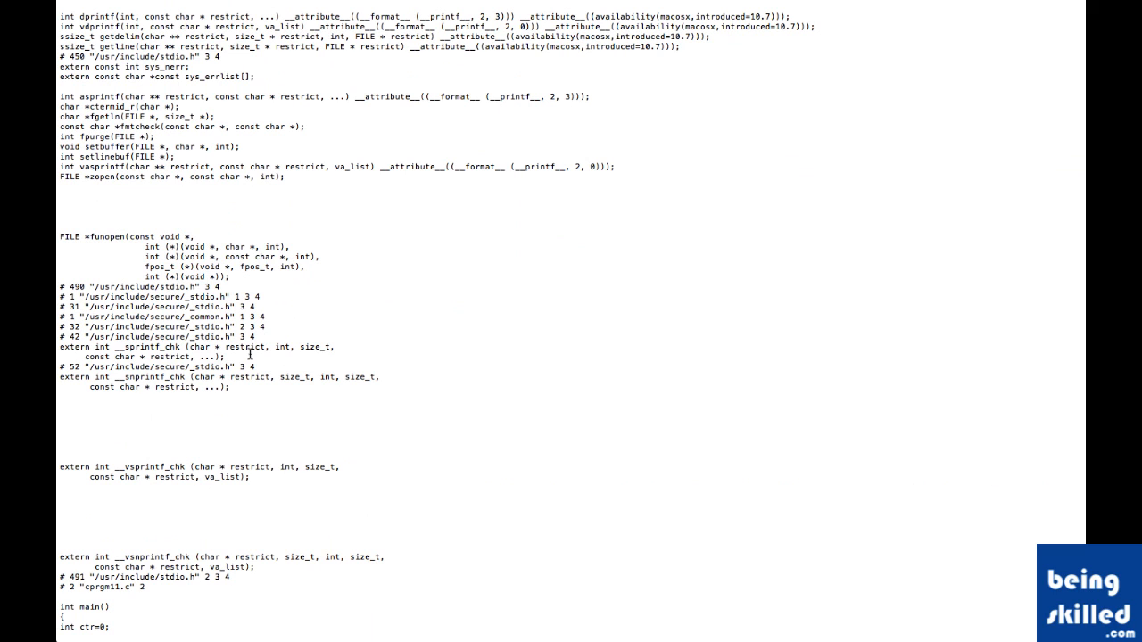
scroll(down, 3)
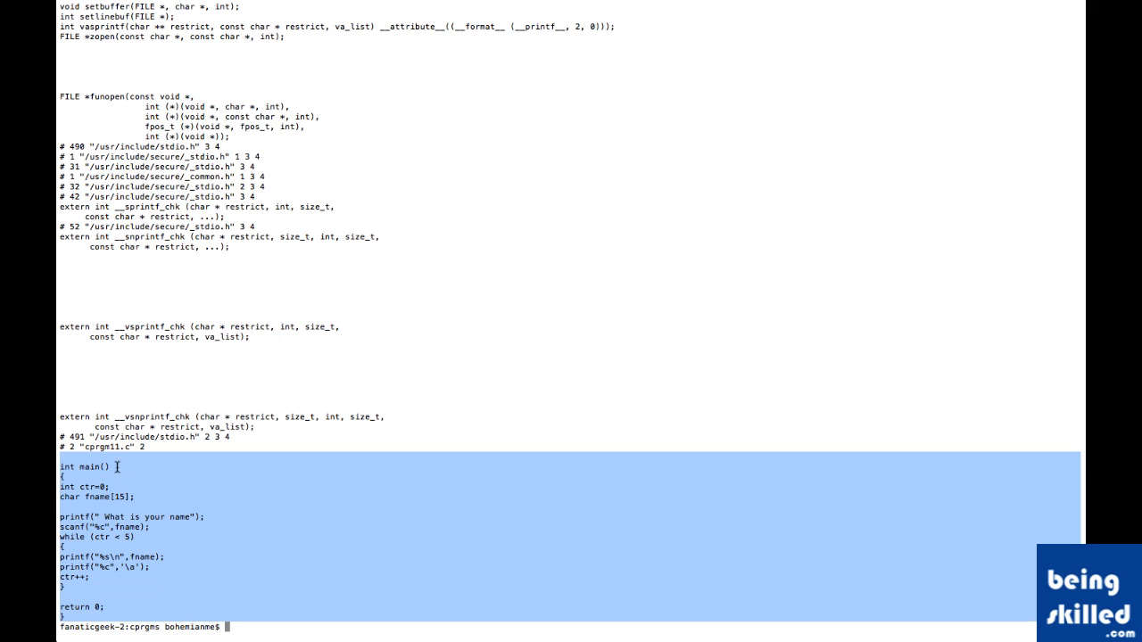
click(78, 465)
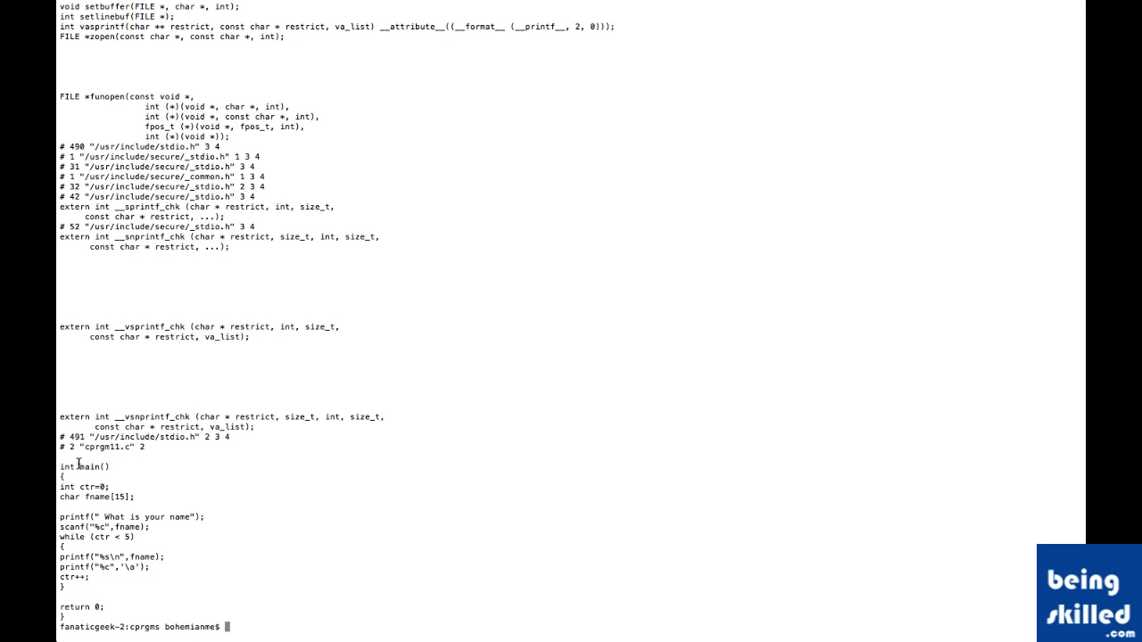
double_click(92, 467)
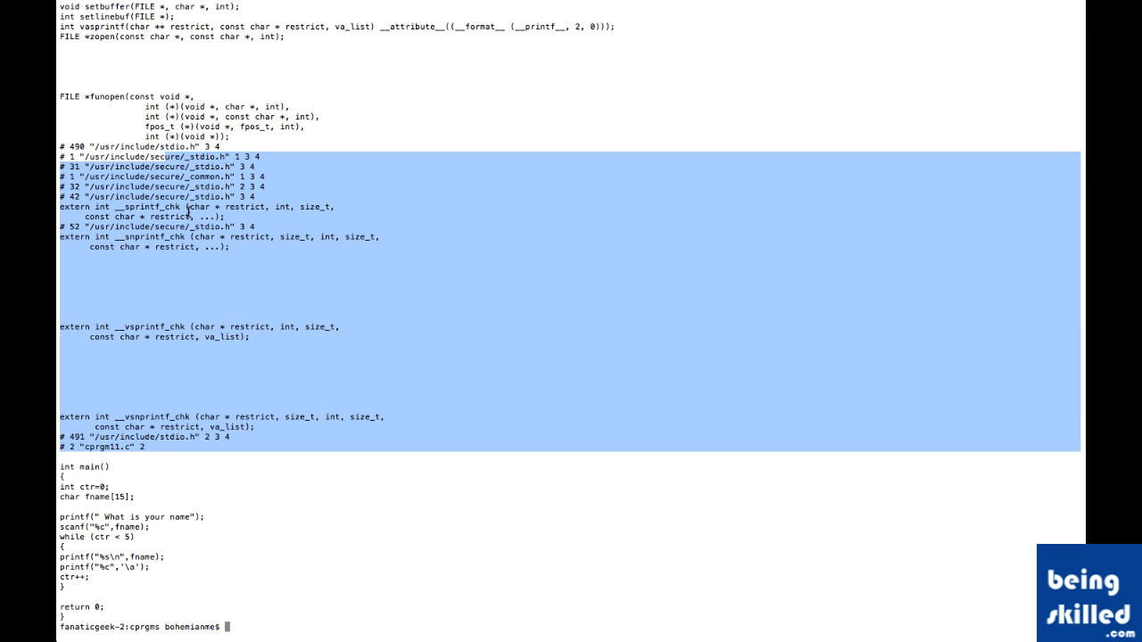
mouse_move(199, 347)
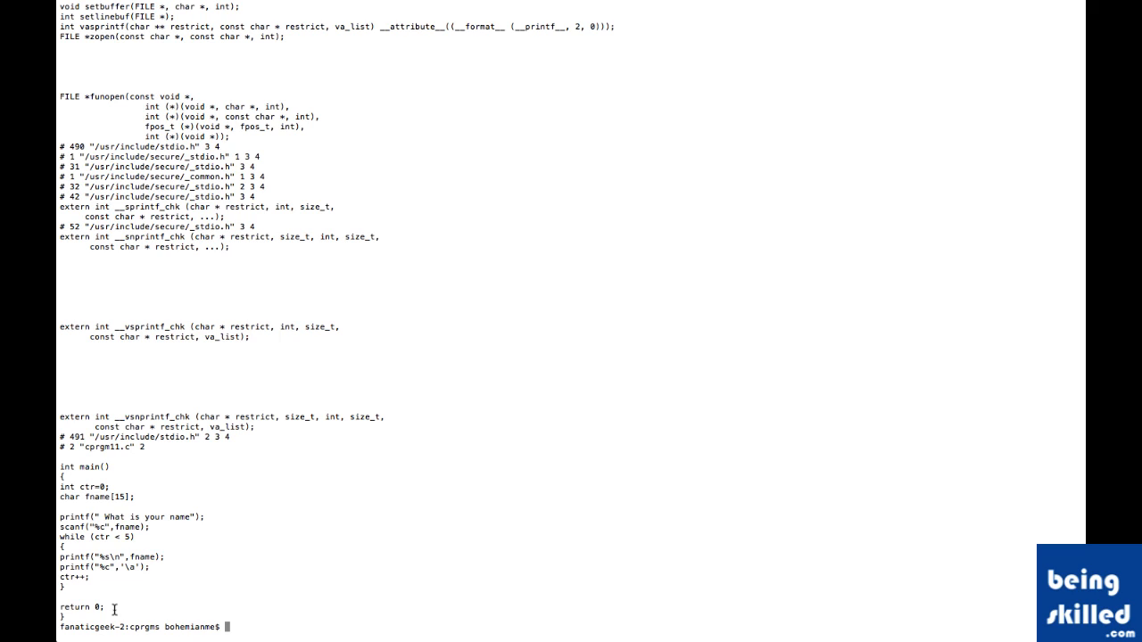
- Compile cprgm11.c with cc
text(cc)
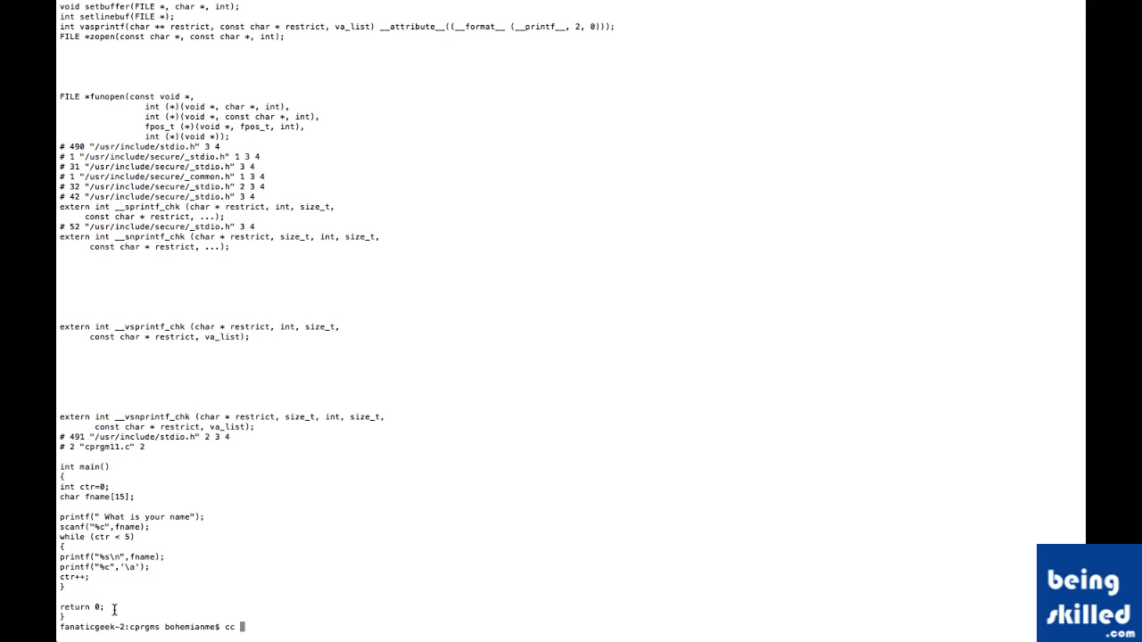
text(cprgm11)
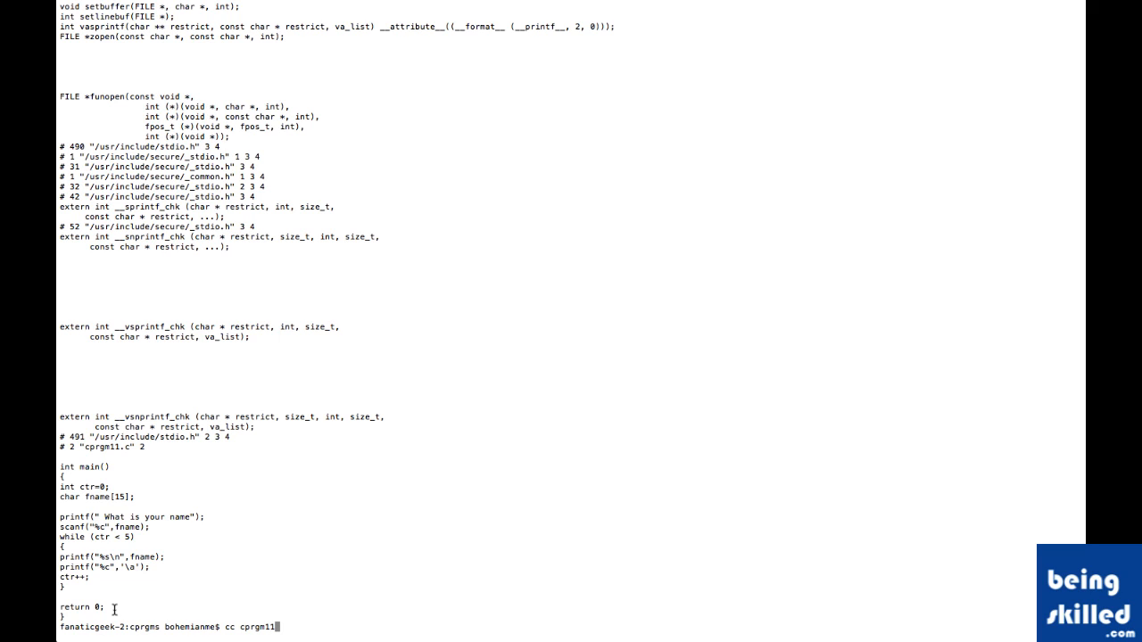
key(Return)
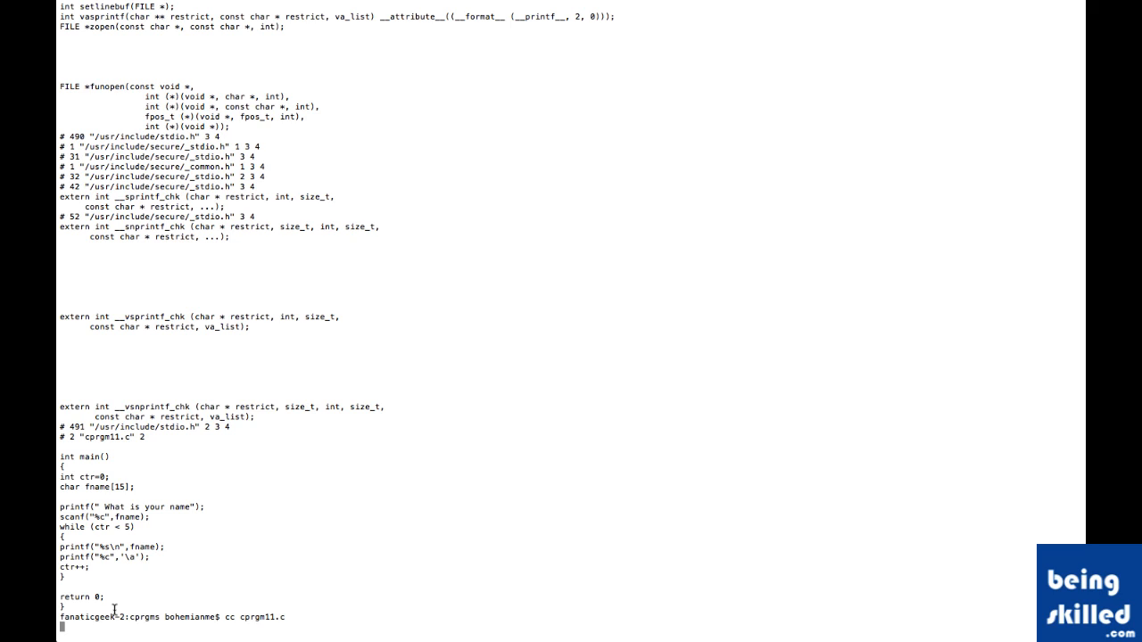
key(Return)
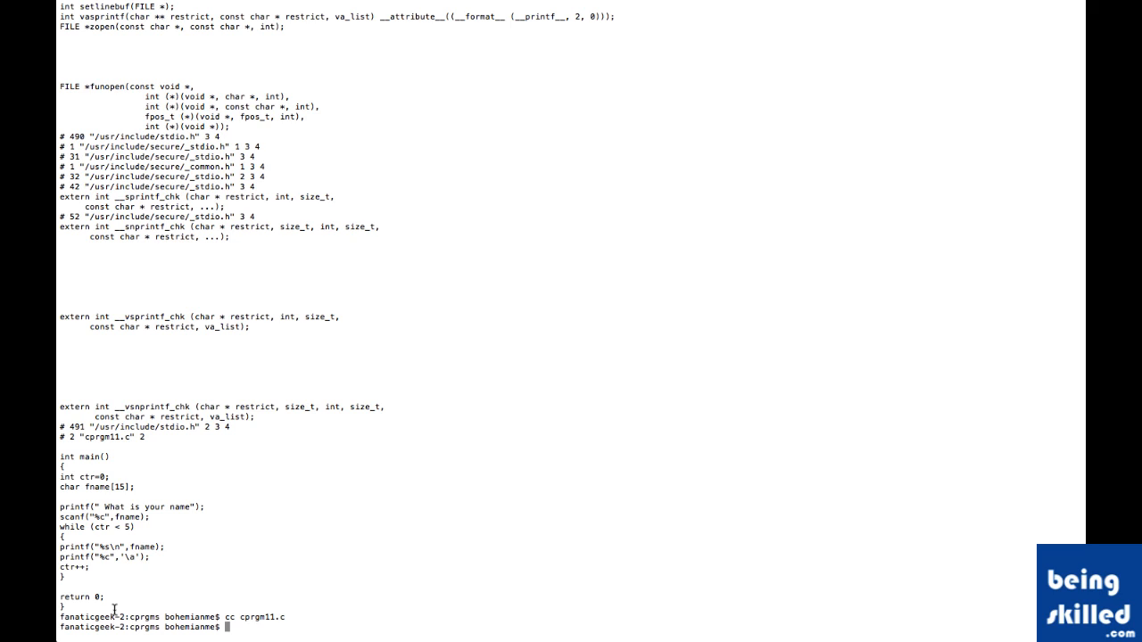
- Run ./a.out and enter beingskilled at the name prompt, printing b five times
text(./a.out)
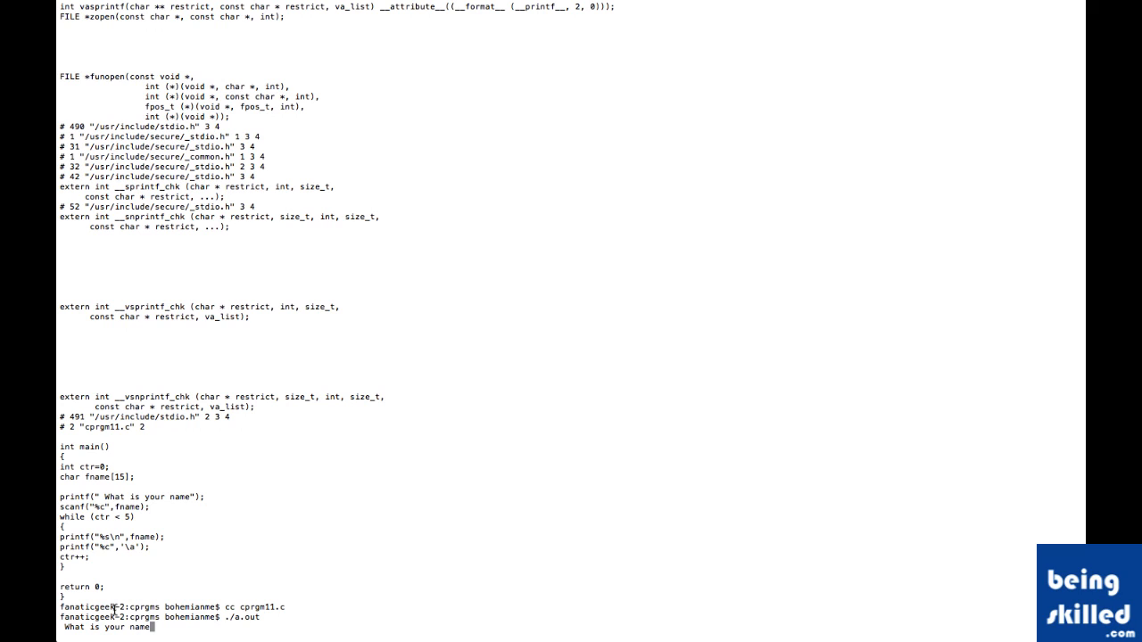
text(beingskilled)
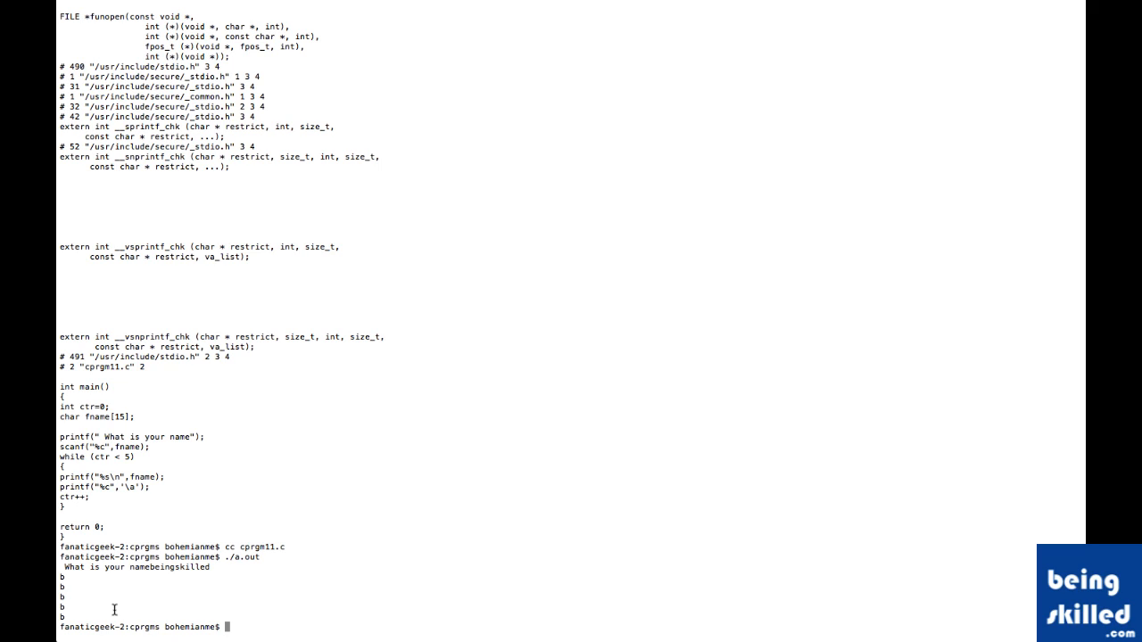
text(v)
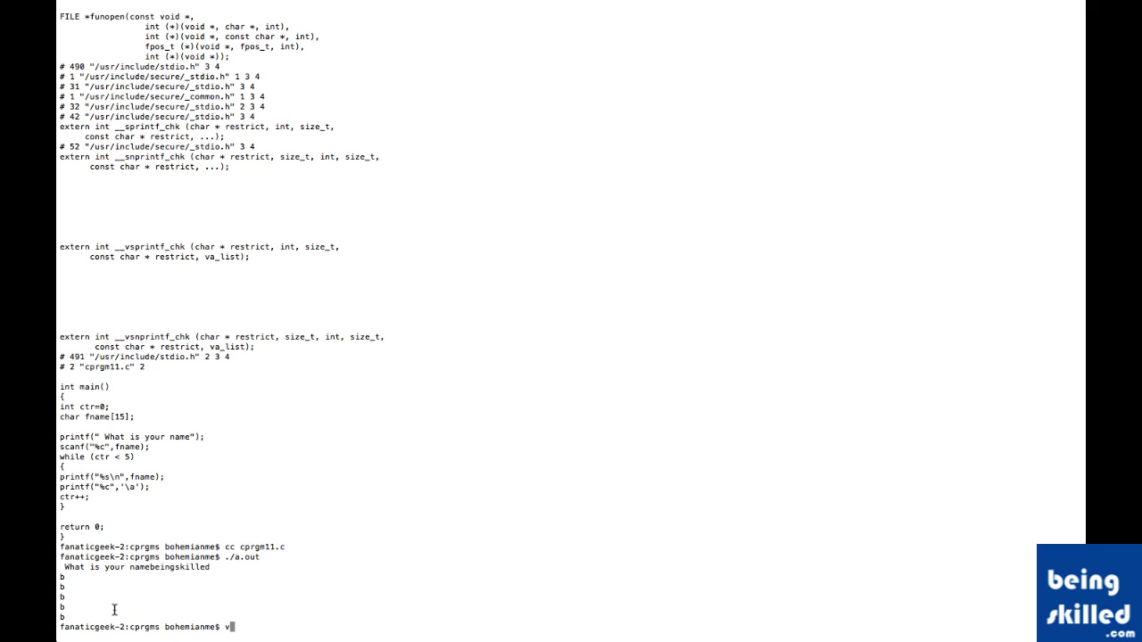
- Open the compiled a.out in nano, view its machine code, and exit without saving
text(i)
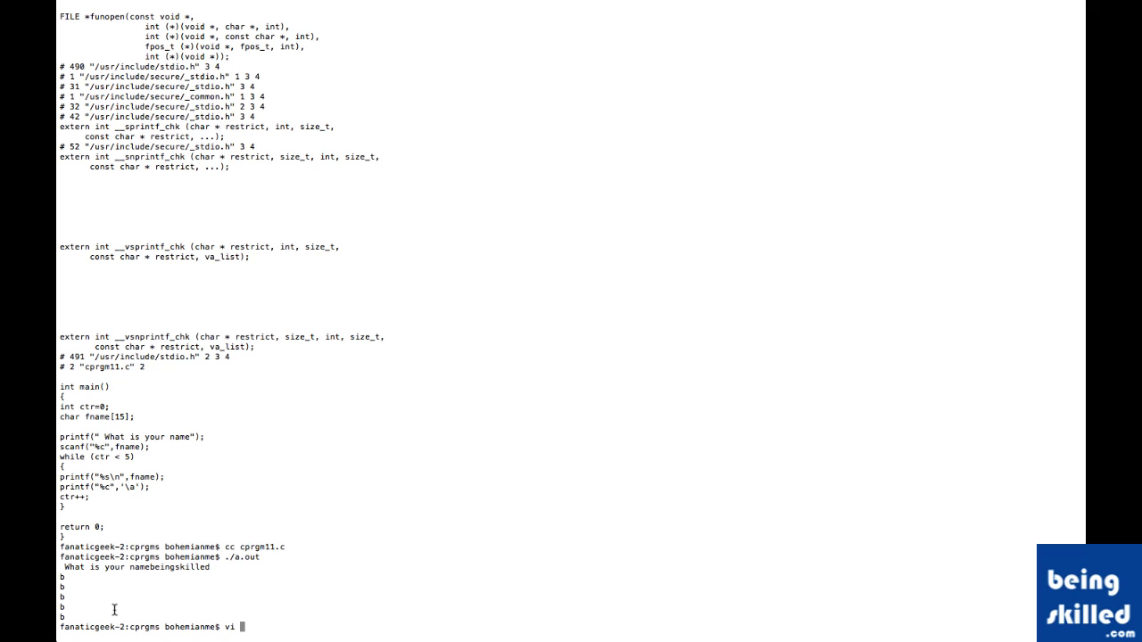
text(nano)
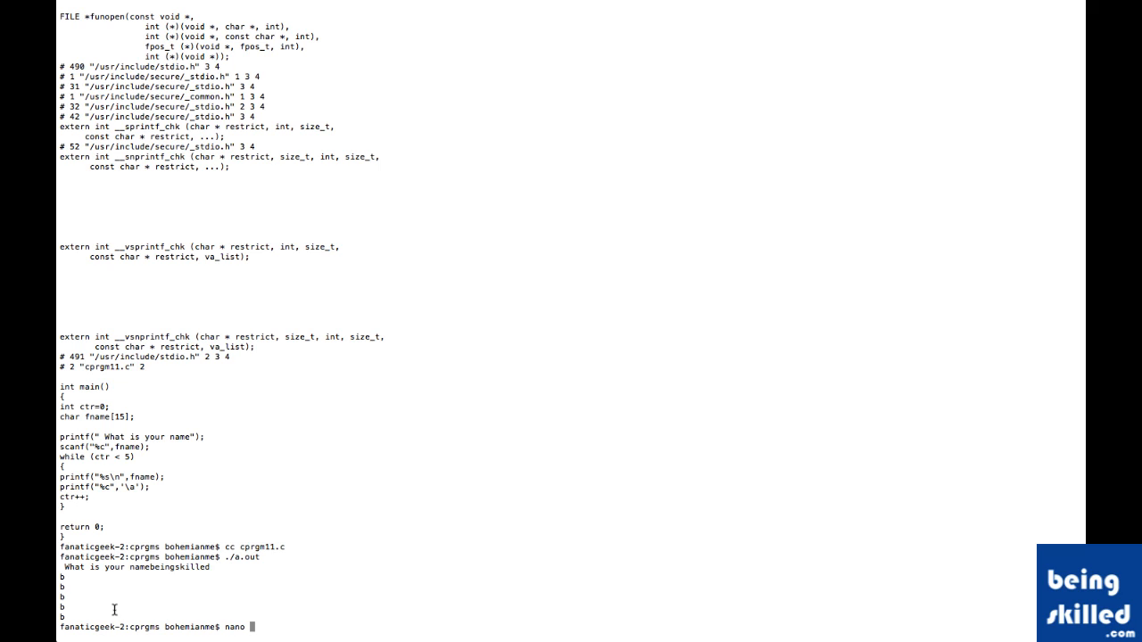
key(Return)
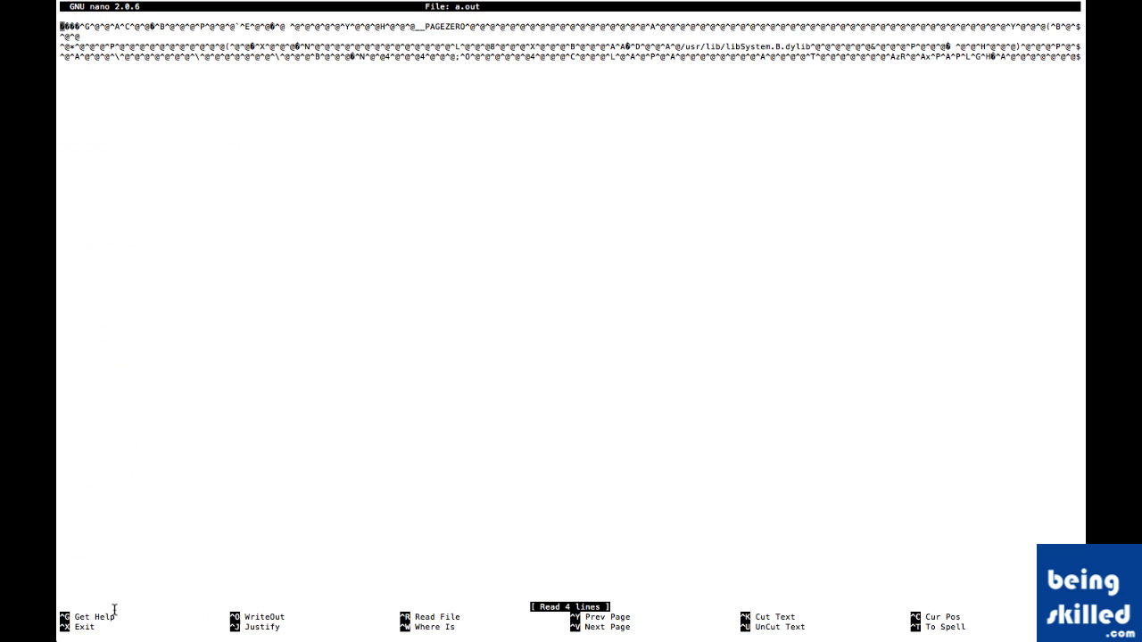
mouse_move(71, 274)
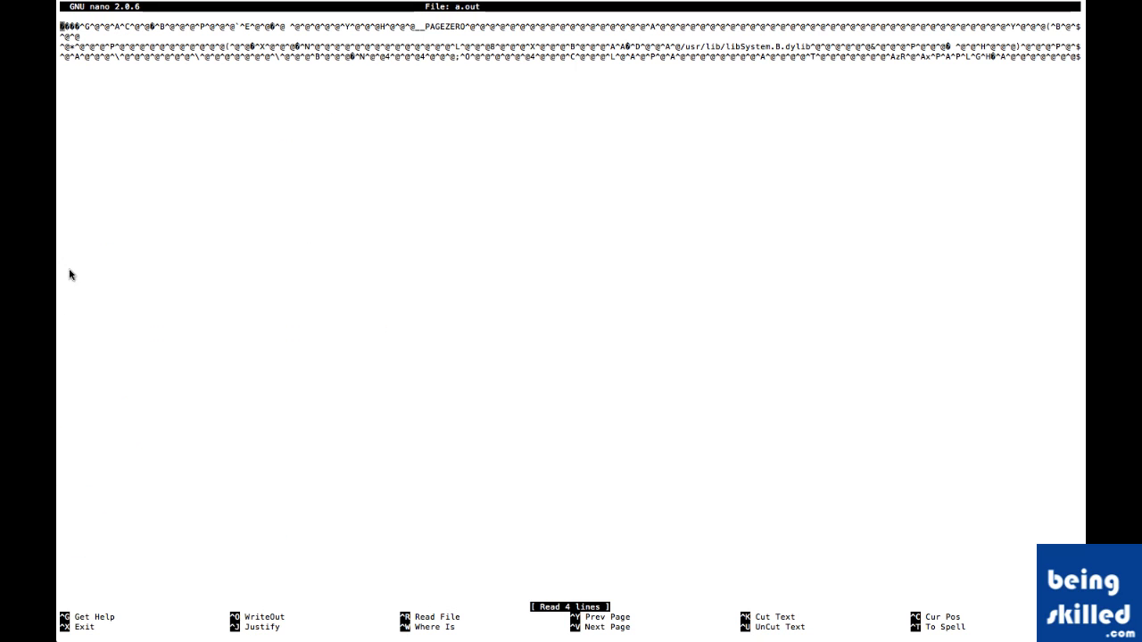
mouse_move(896, 37)
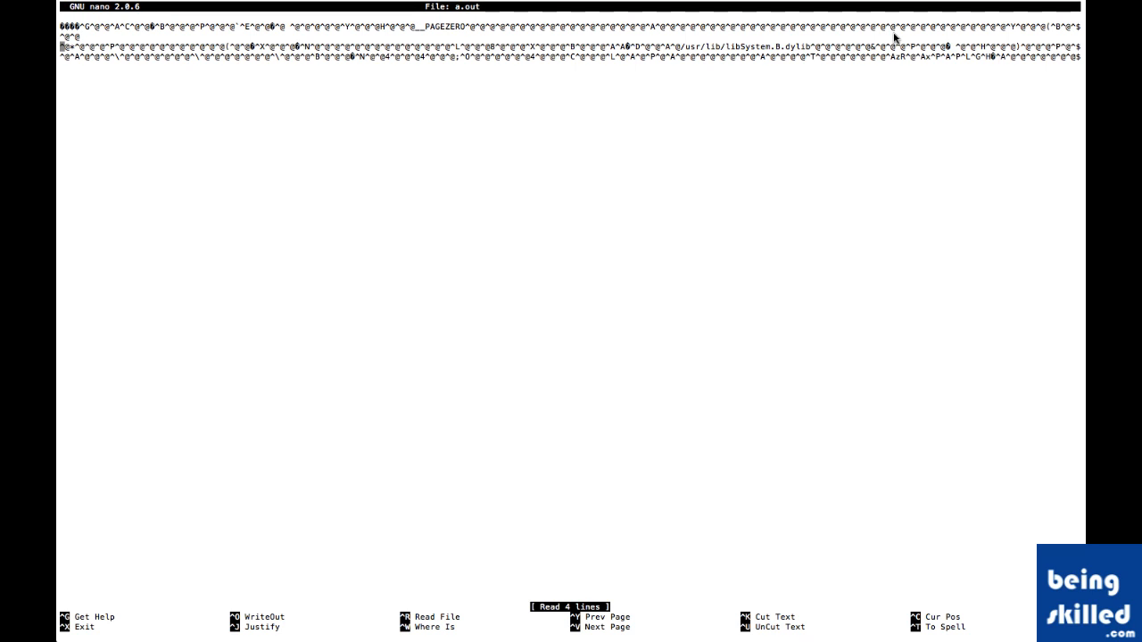
key(ctrl+x)
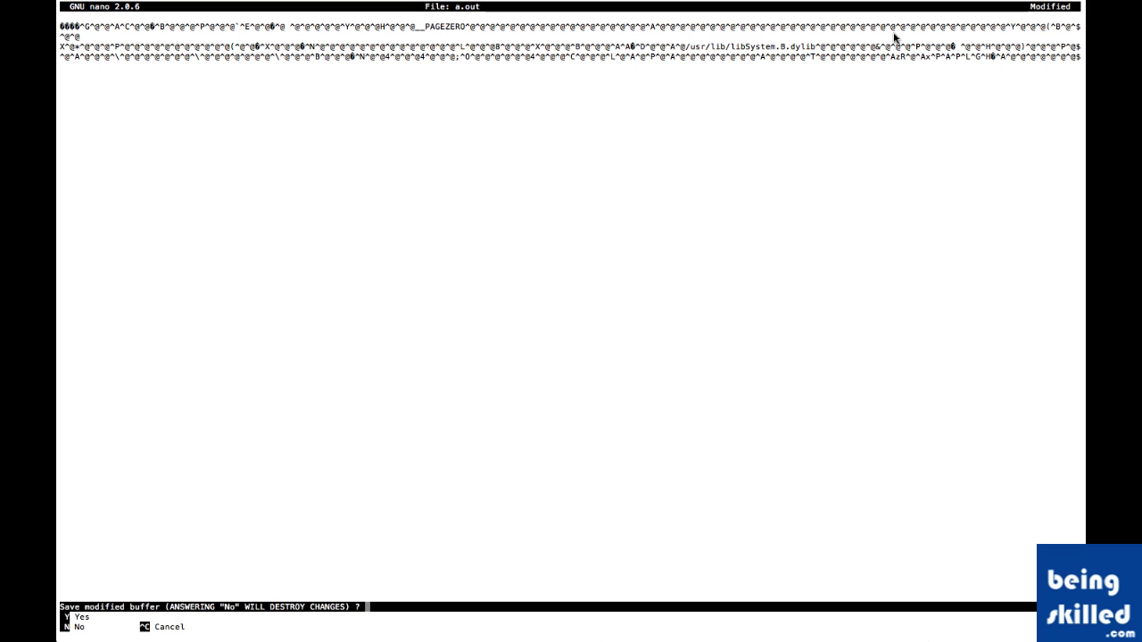
key(n)
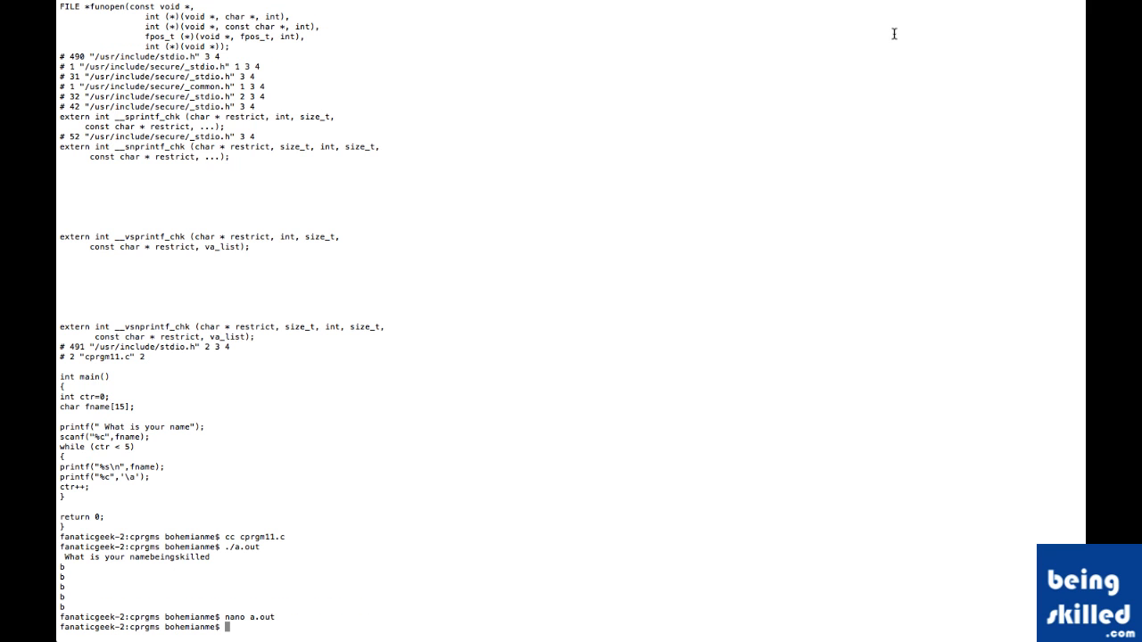